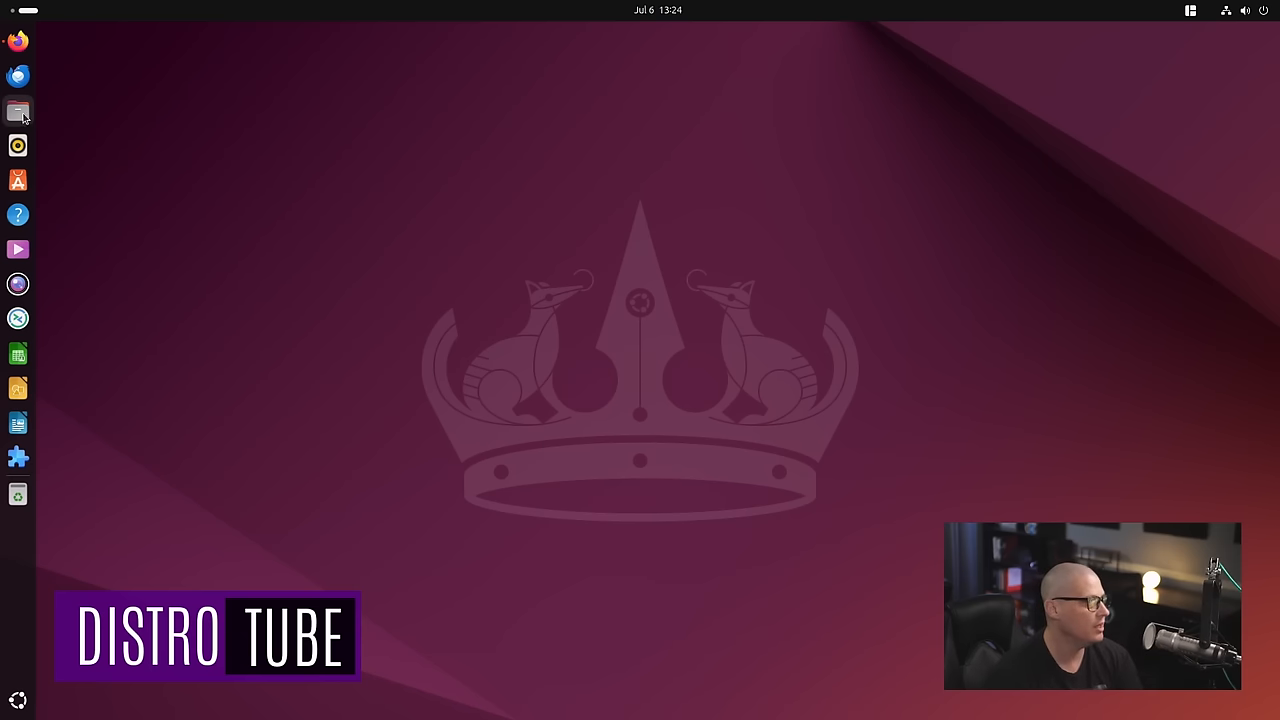
Open the Home folder in Files, then move on to the Tiling Shell GitHub page
{"action": "left_click", "coordinate": [18, 110]}
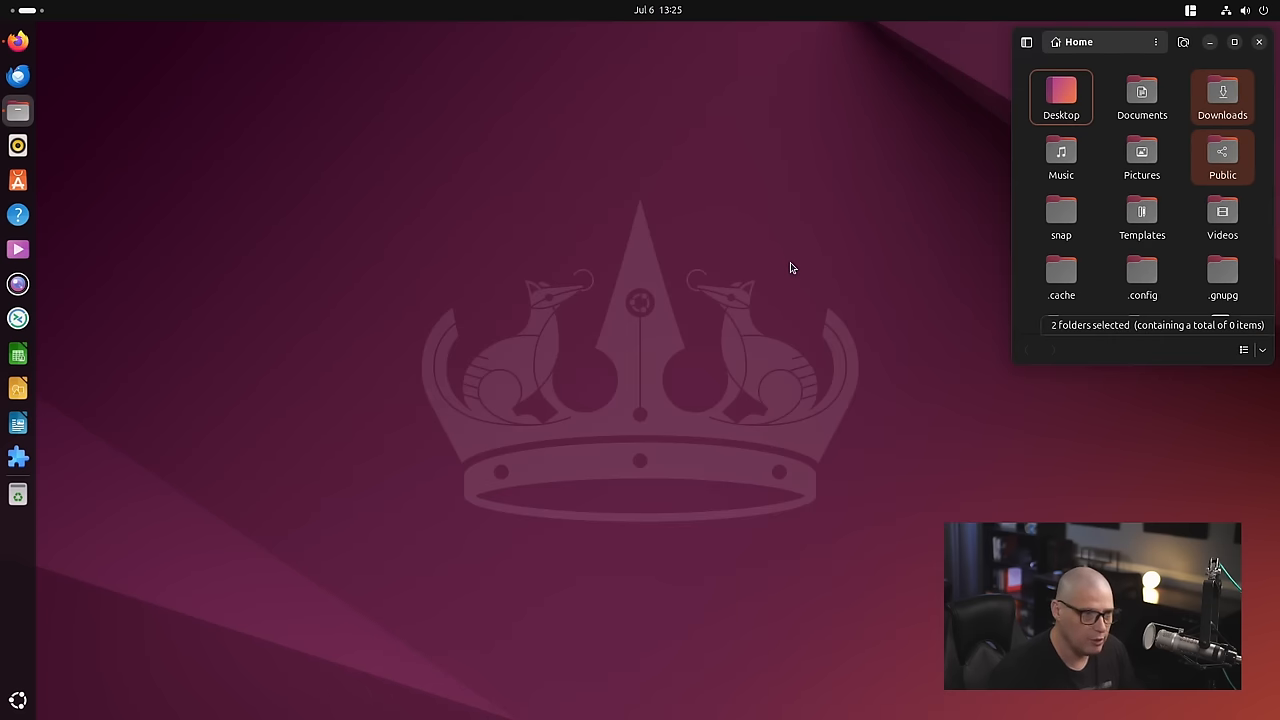
{"action": "left_click", "coordinate": [1232, 42]}
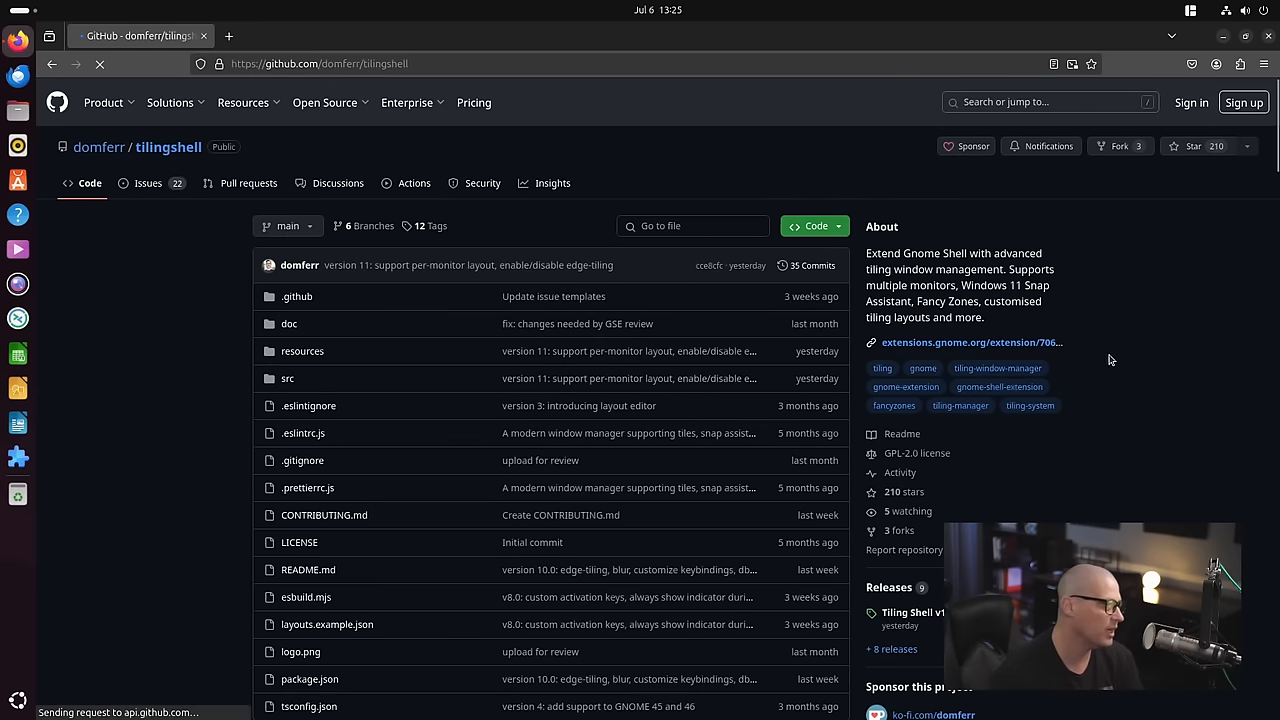
Scroll the tilingshell GitHub page down to the README and close Firefox
{"action": "scroll", "scroll_direction": "down", "scroll_amount": 3}
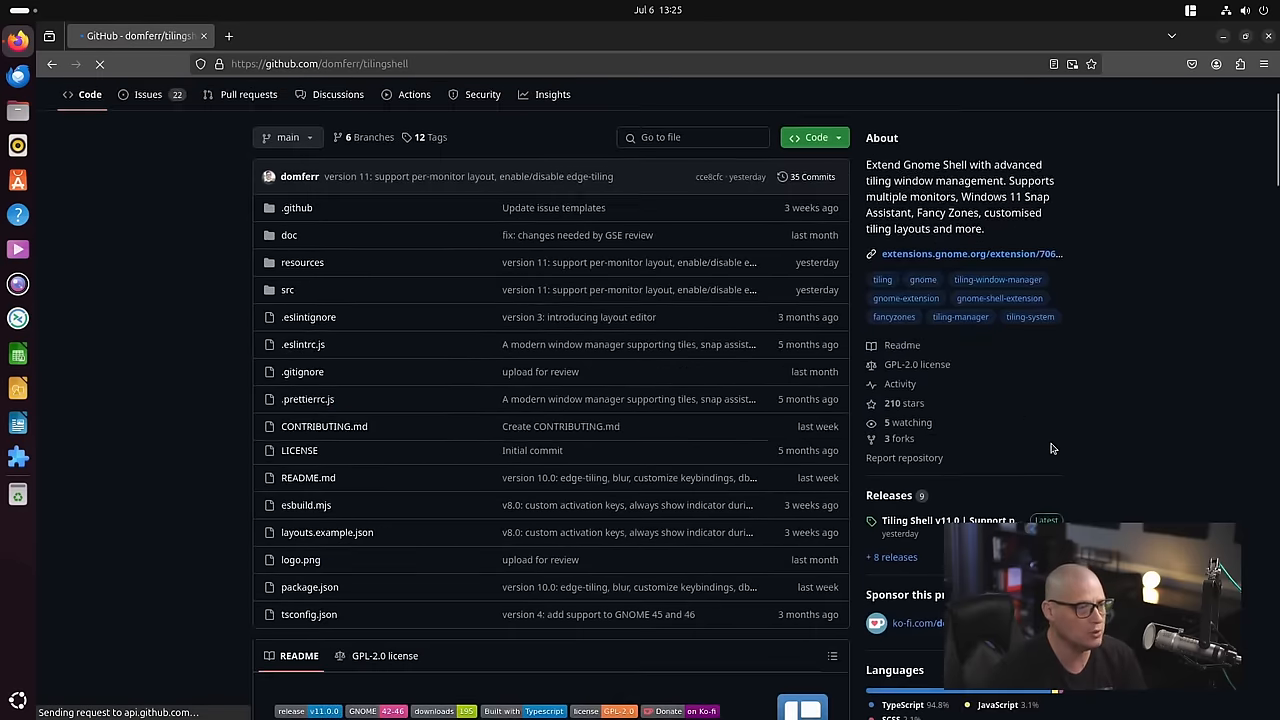
{"action": "scroll", "scroll_direction": "down", "scroll_amount": 3}
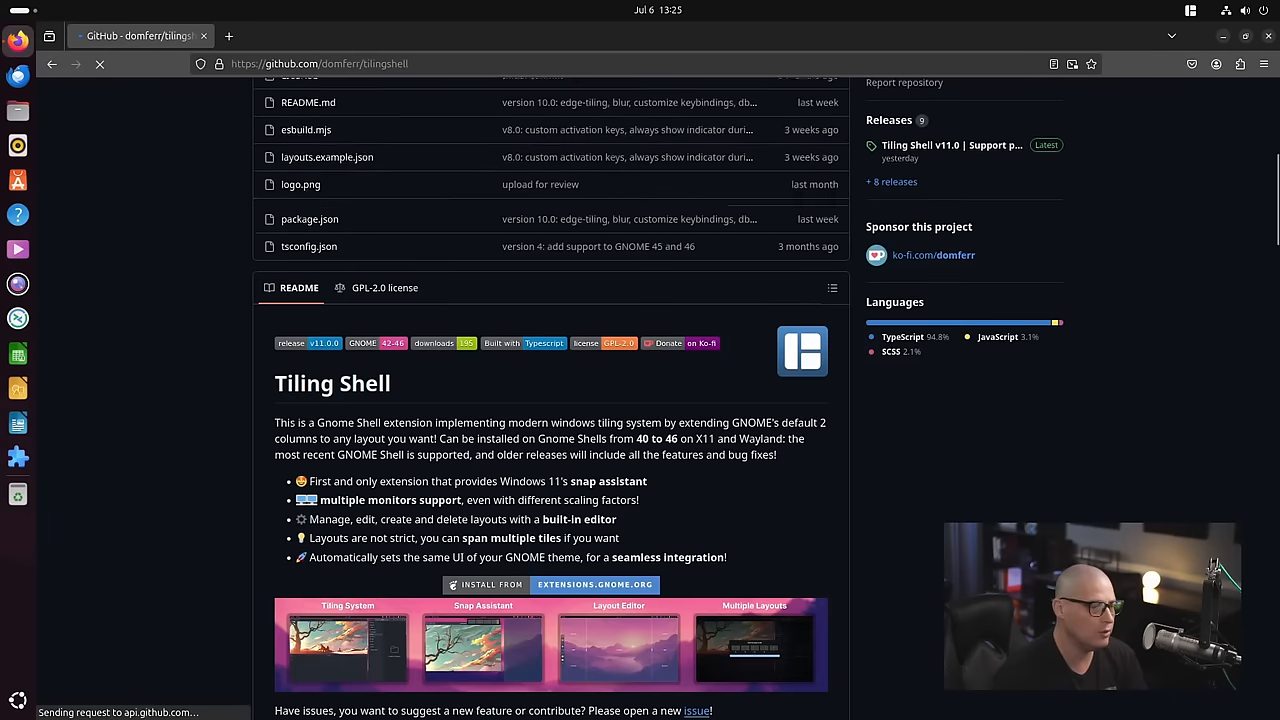
{"action": "scroll", "scroll_direction": "down", "scroll_amount": 3}
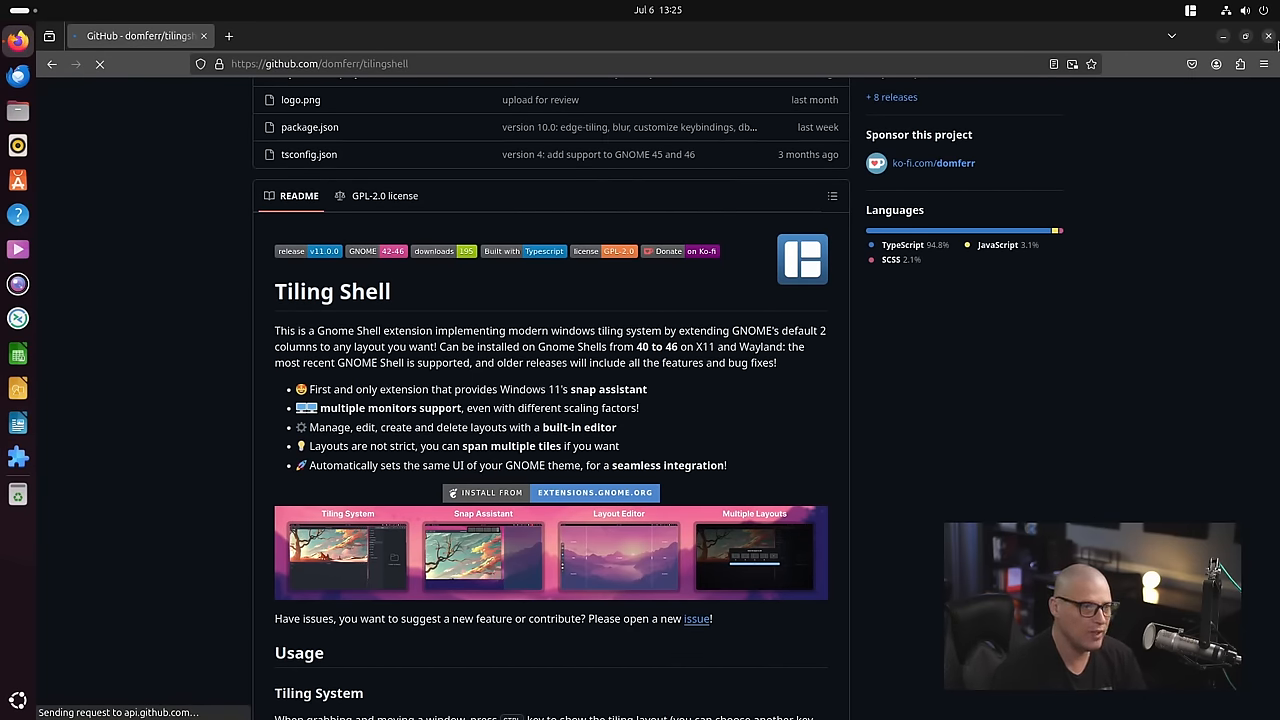
{"action": "left_click", "coordinate": [1269, 37]}
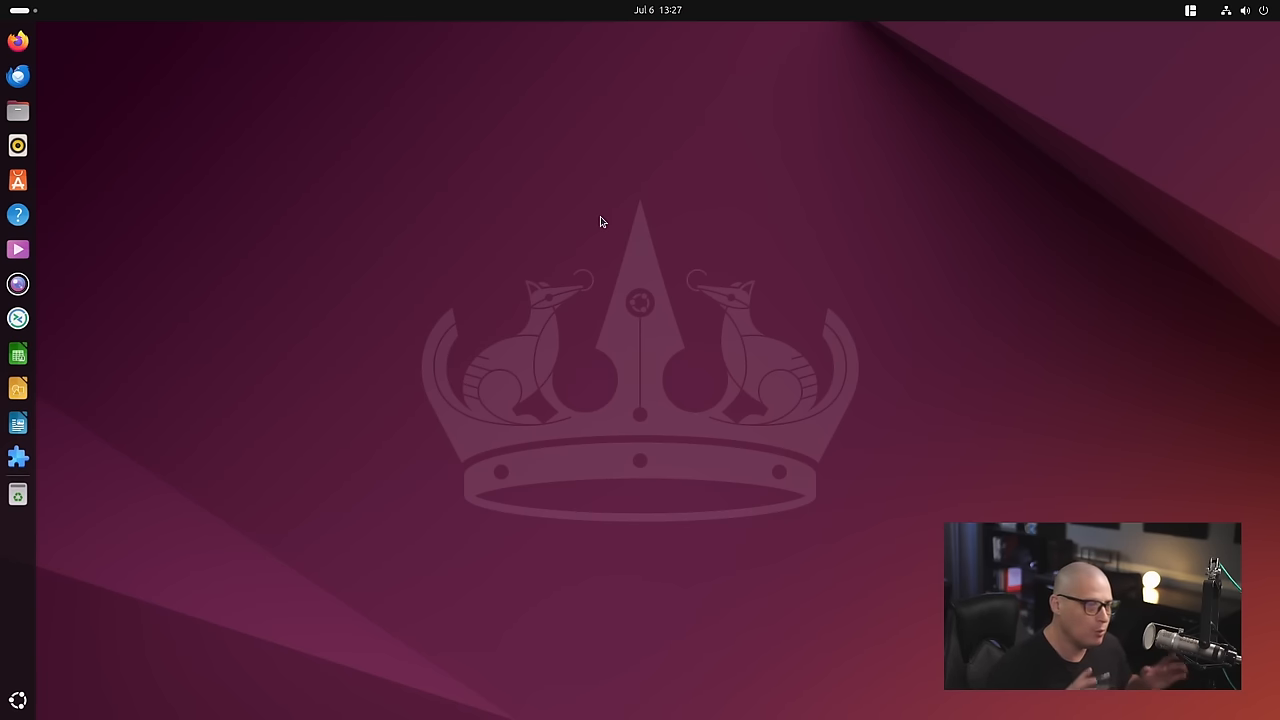
{"action": "mouse_move", "coordinate": [29, 92]}
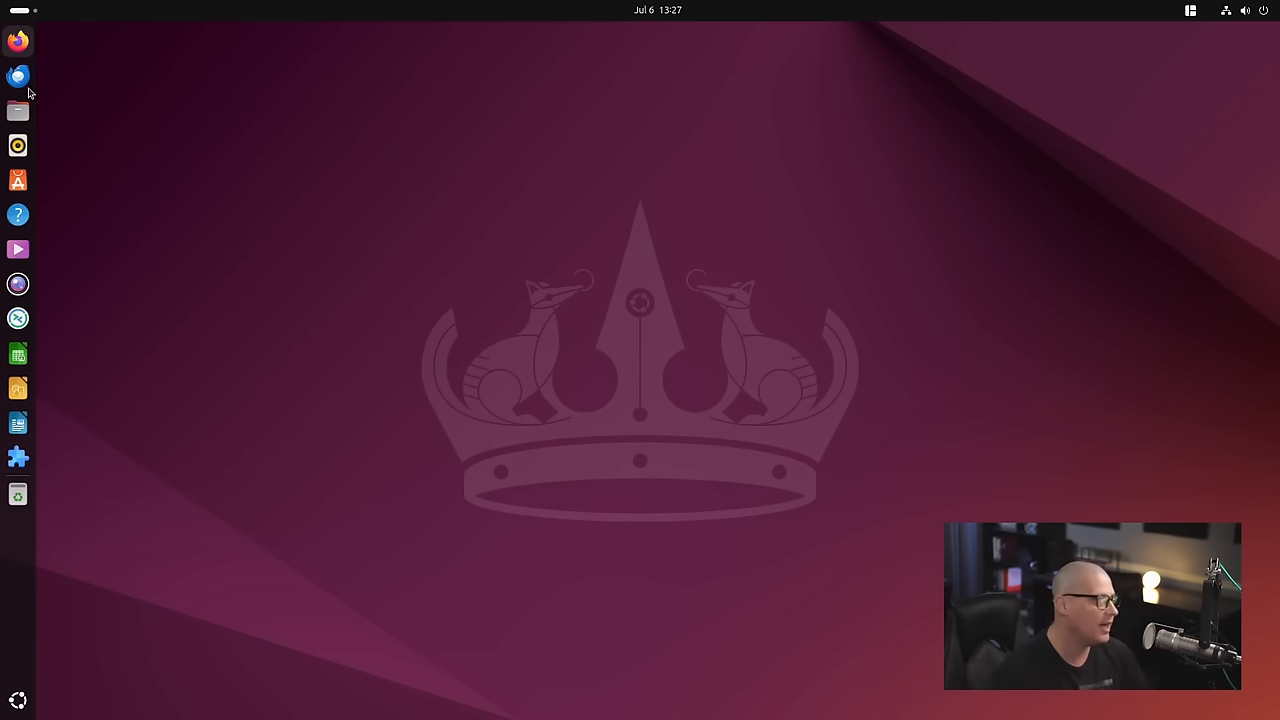
{"action": "mouse_move", "coordinate": [908, 136]}
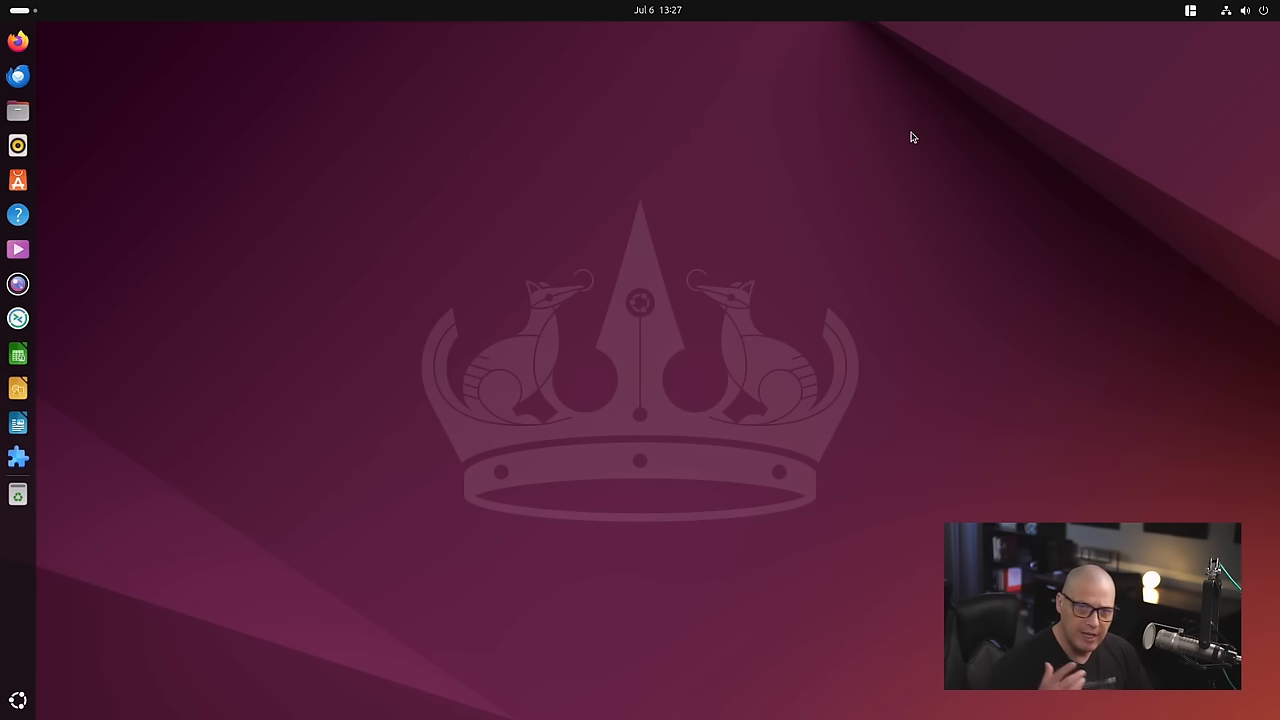
{"action": "mouse_move", "coordinate": [706, 139]}
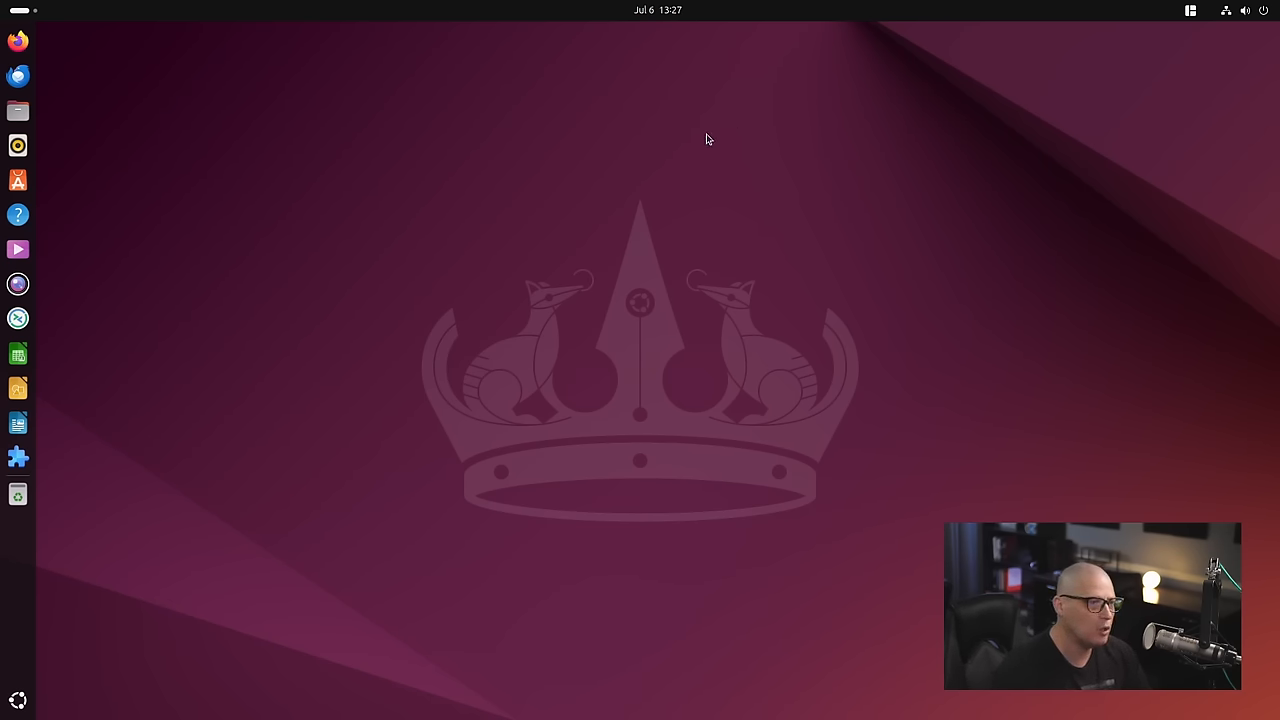
{"action": "mouse_move", "coordinate": [442, 141]}
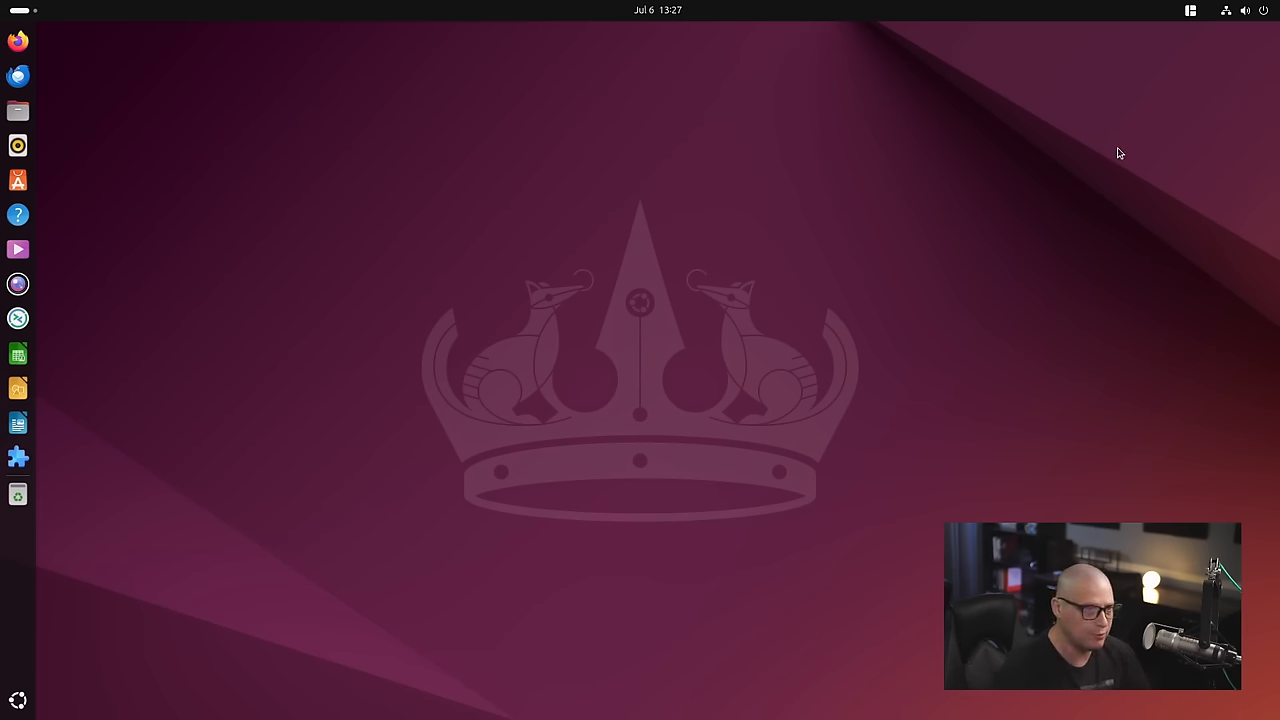
Open the Tiling Shell top-bar menu listing four layouts plus edit and create options
{"action": "left_click", "coordinate": [1189, 11]}
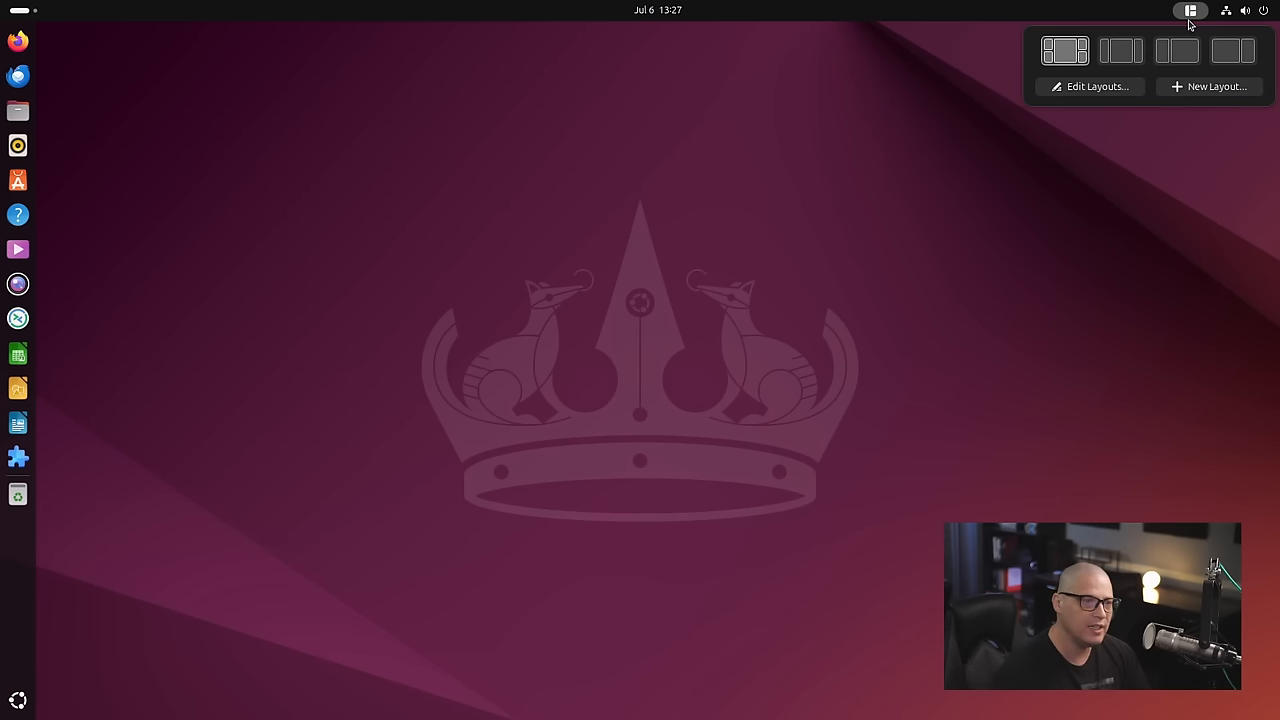
{"action": "mouse_move", "coordinate": [1192, 11]}
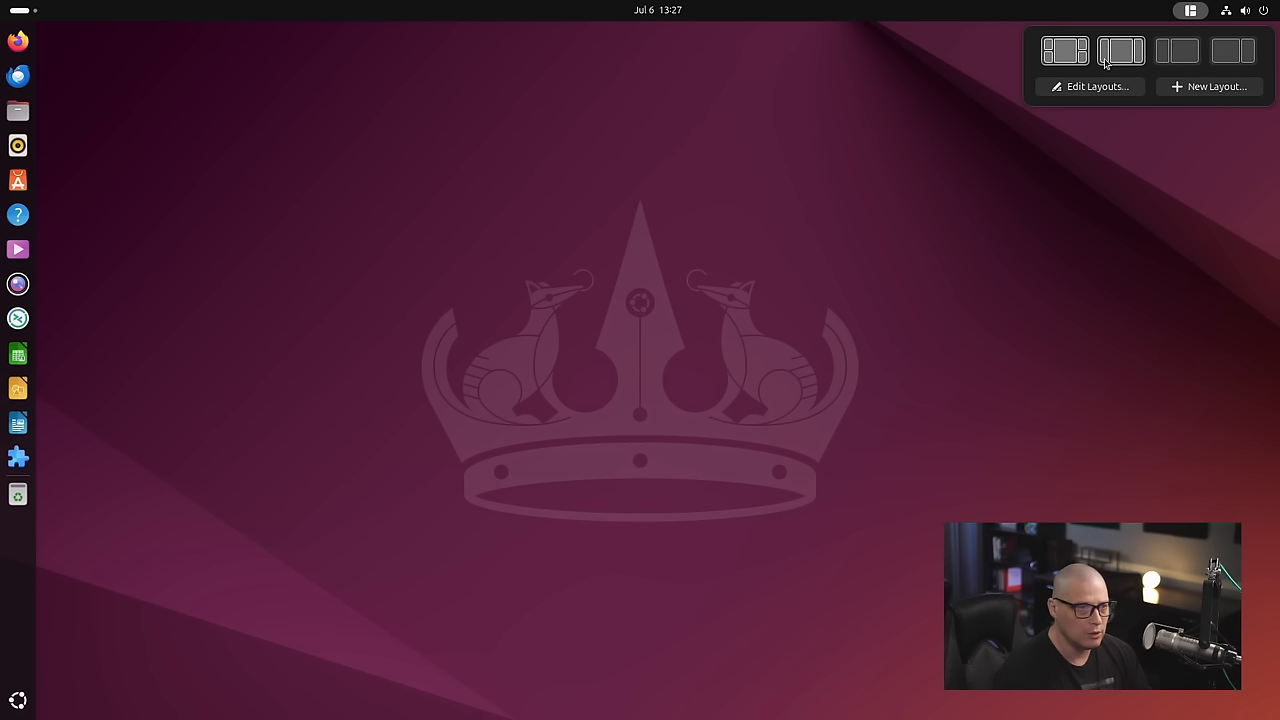
{"action": "mouse_move", "coordinate": [1151, 57]}
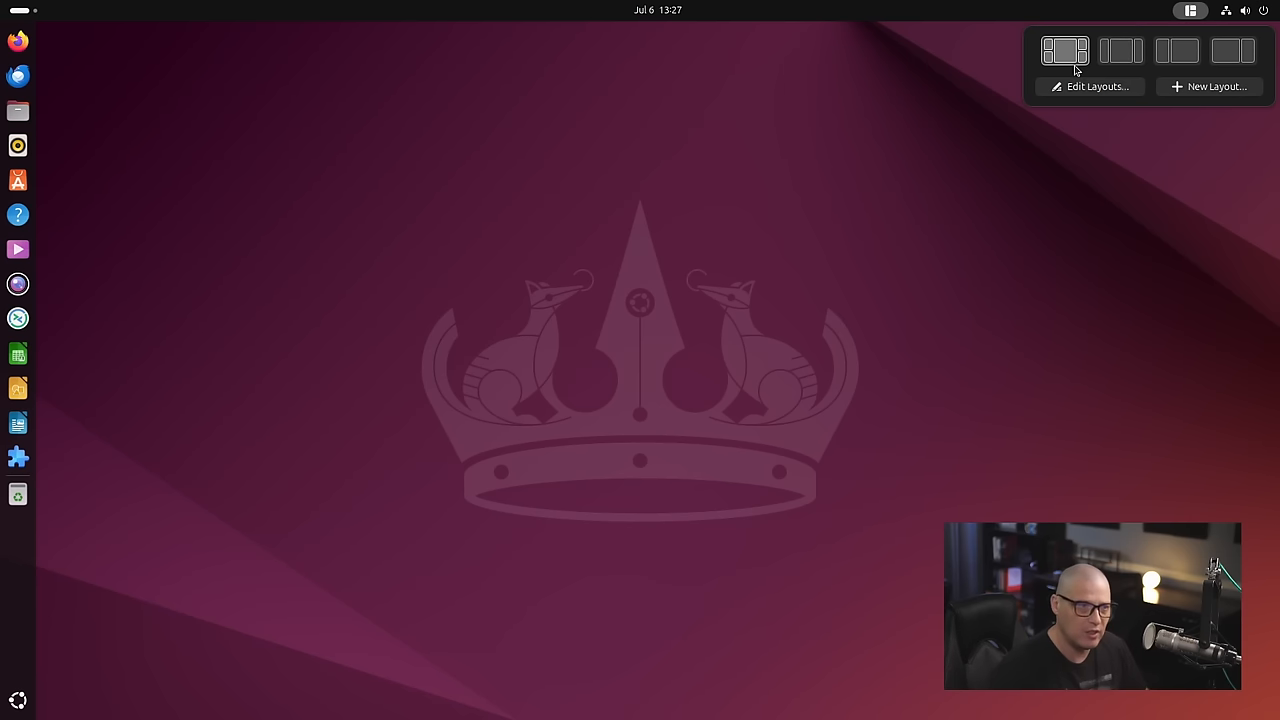
{"action": "mouse_move", "coordinate": [1173, 127]}
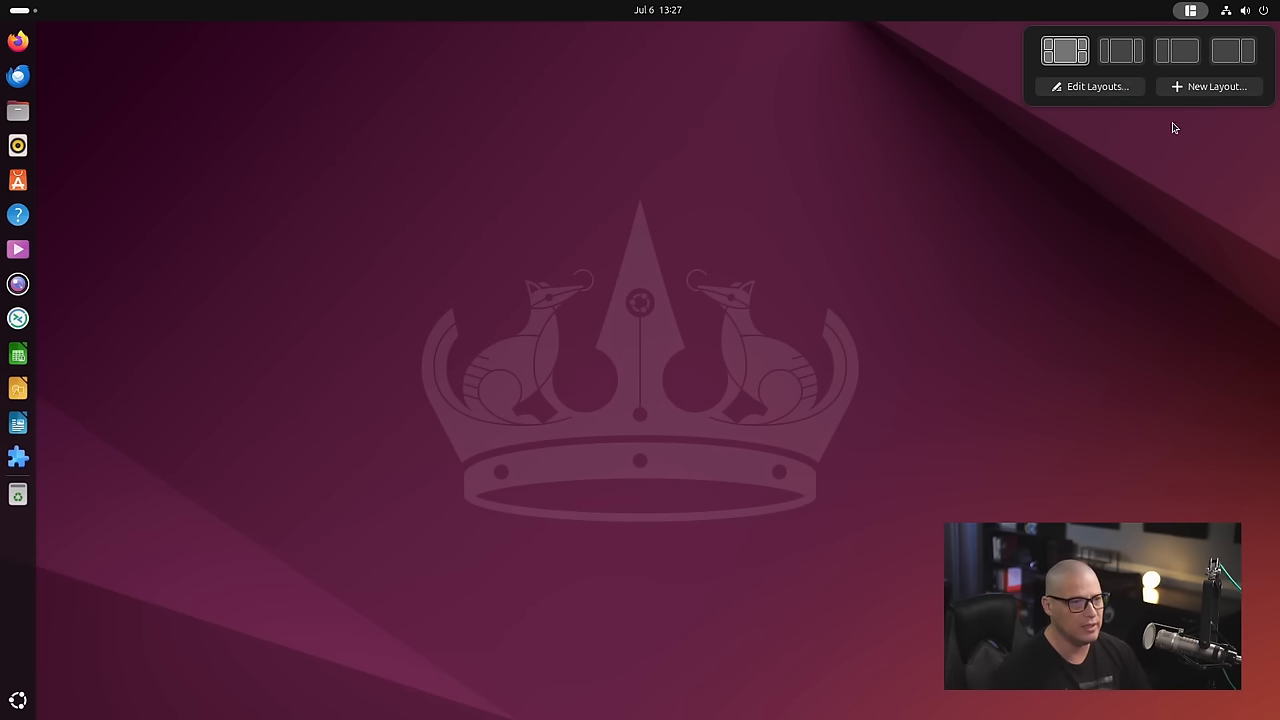
Open Edit Layouts, dismiss the tips to edit the two-tile layout, then exit the editor
{"action": "left_click", "coordinate": [1089, 86]}
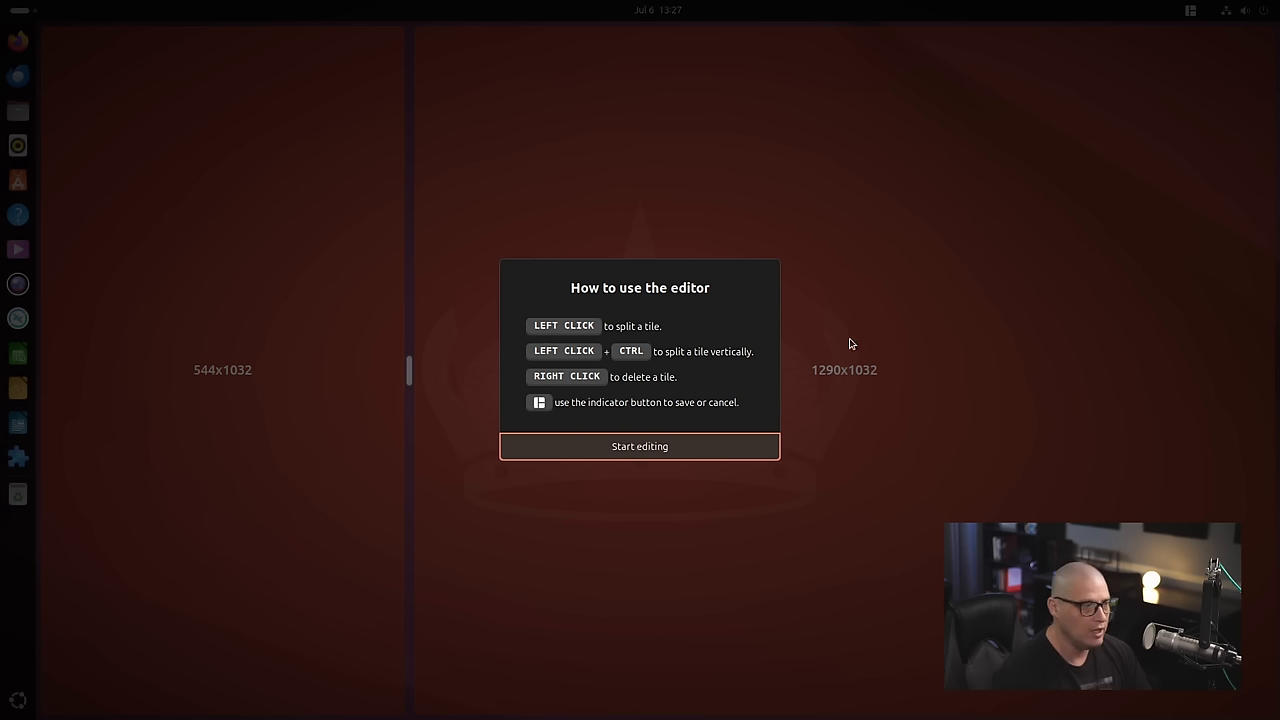
{"action": "mouse_move", "coordinate": [604, 353]}
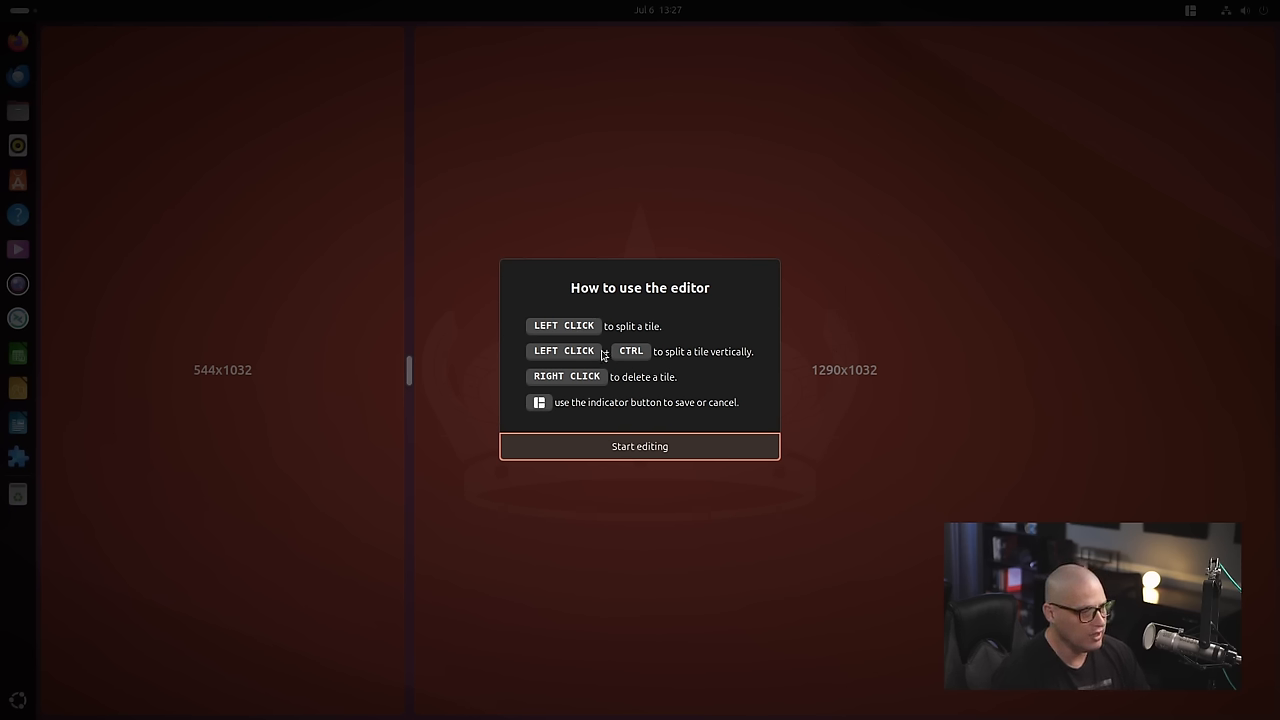
{"action": "mouse_move", "coordinate": [680, 392]}
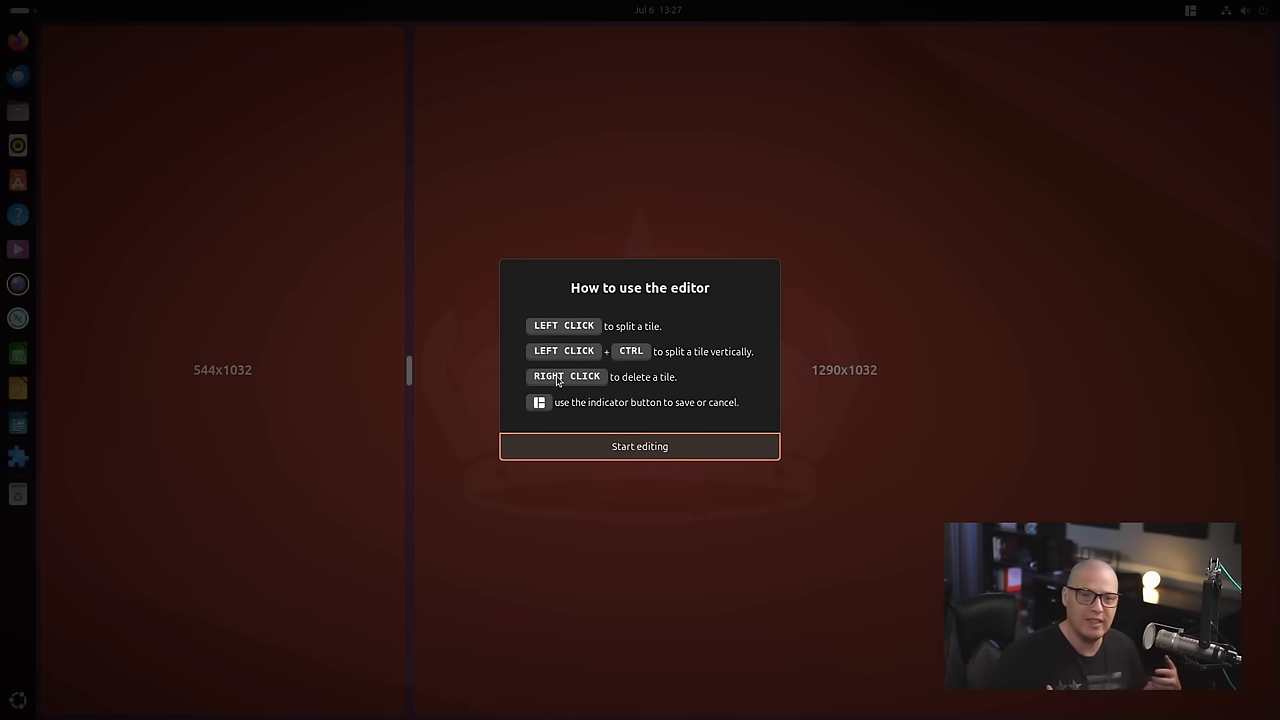
{"action": "left_click", "coordinate": [639, 446]}
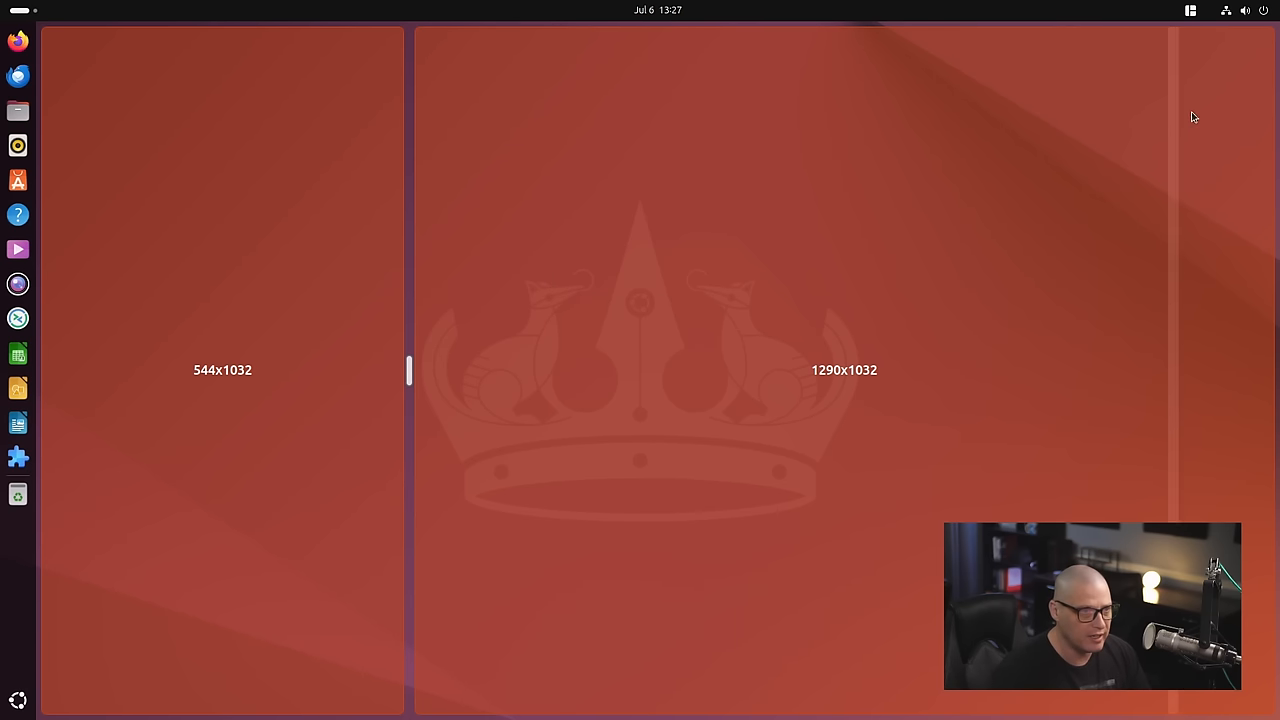
{"action": "left_click", "coordinate": [1189, 11]}
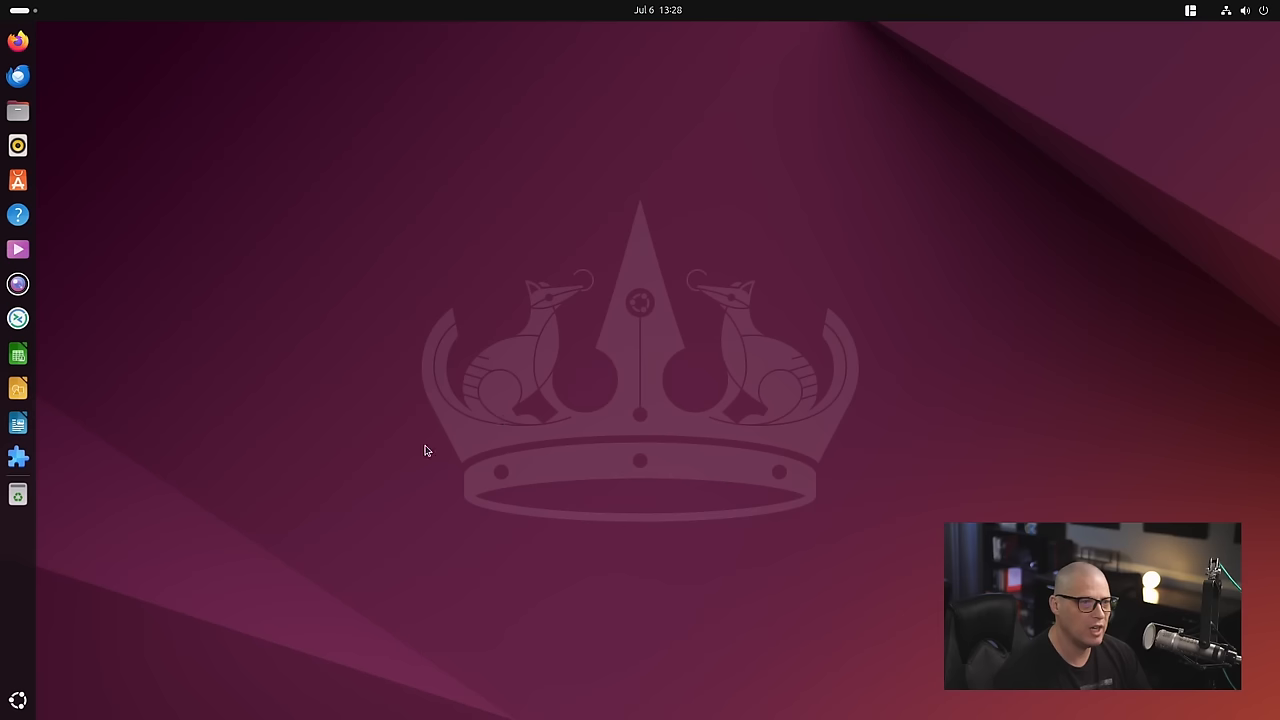
{"action": "mouse_move", "coordinate": [474, 531]}
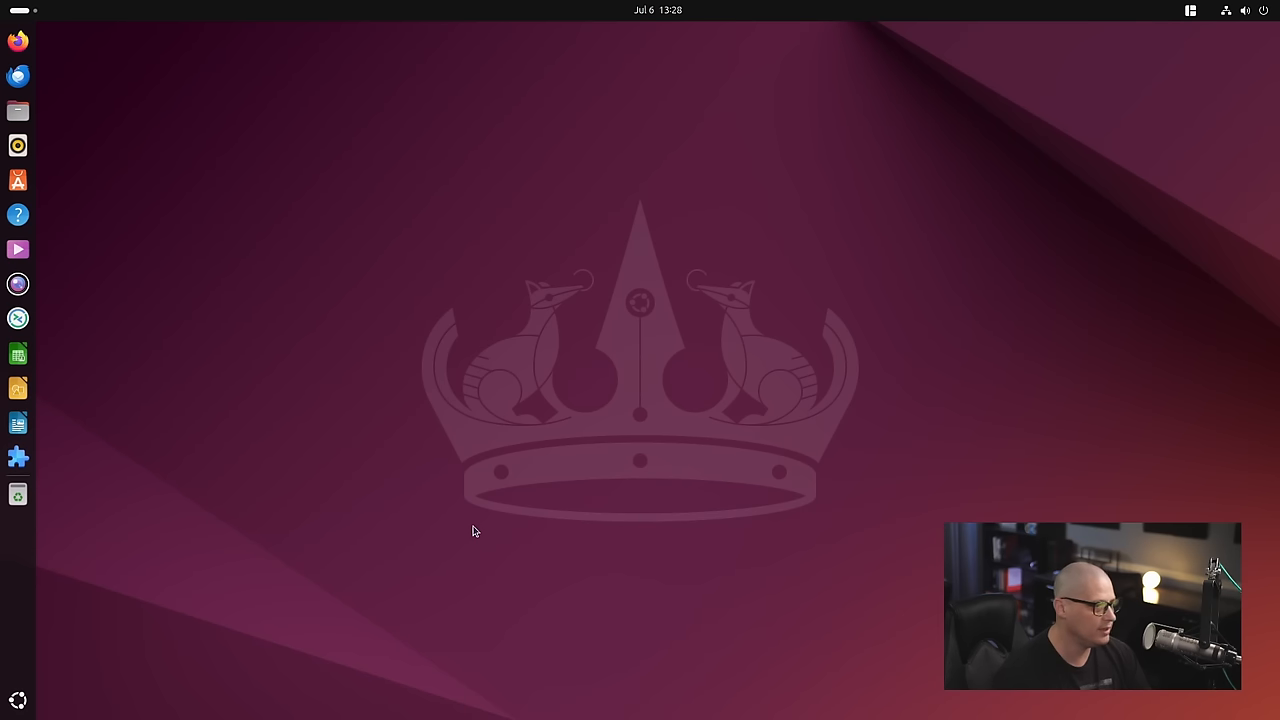
Open Extension Manager from the dock and launch Tiling Shell's preferences
{"action": "left_click", "coordinate": [18, 451]}
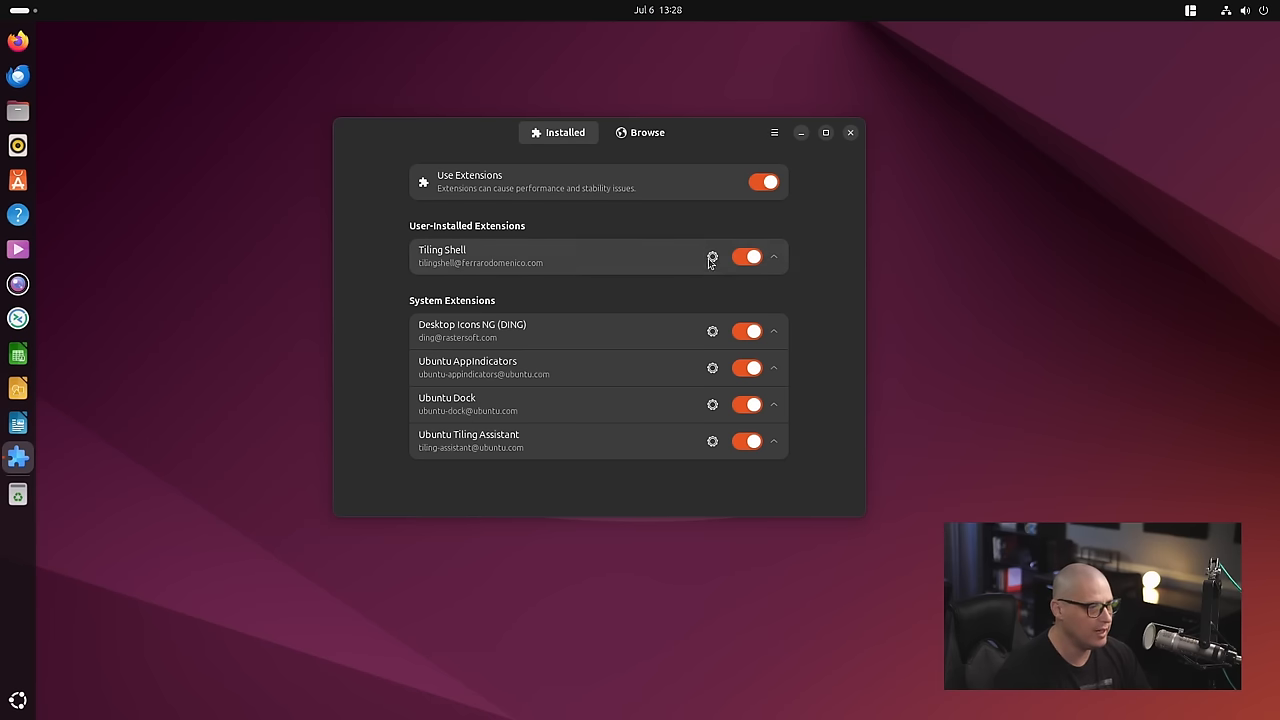
{"action": "left_click", "coordinate": [711, 257]}
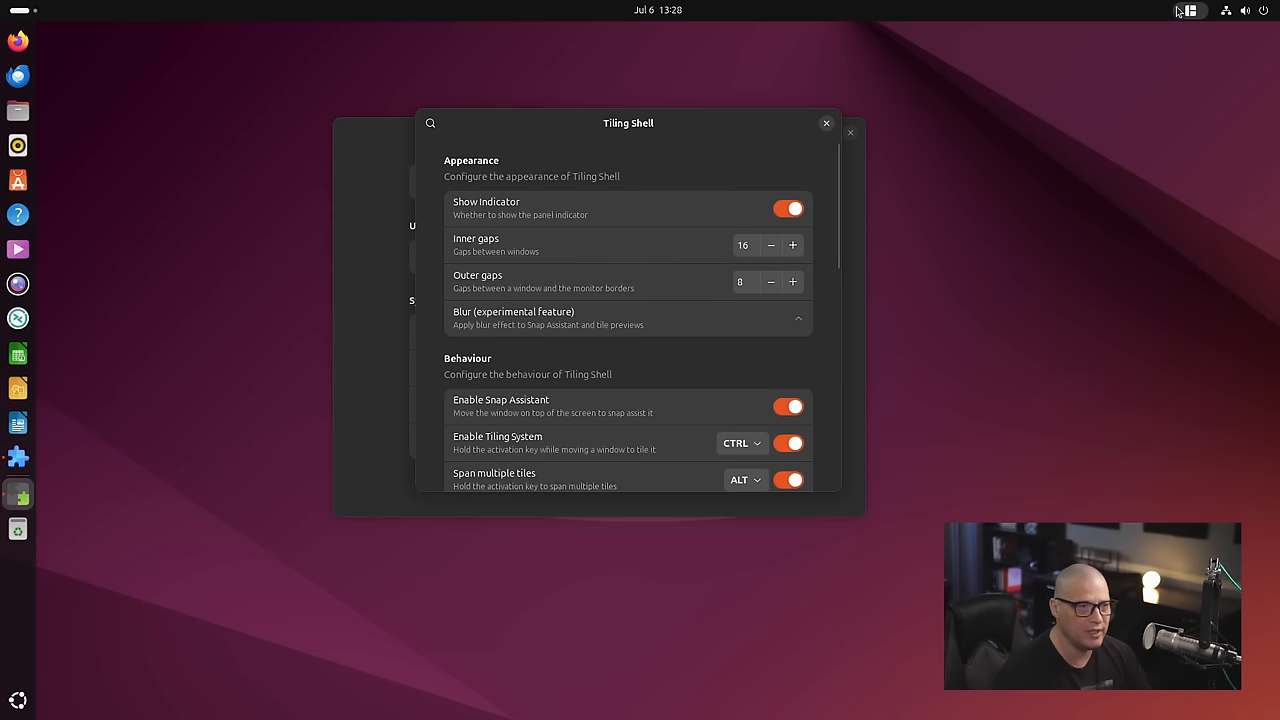
Toggle Show Indicator off and on, lower Outer gaps to 7, and review remaining settings
{"action": "left_click", "coordinate": [788, 209]}
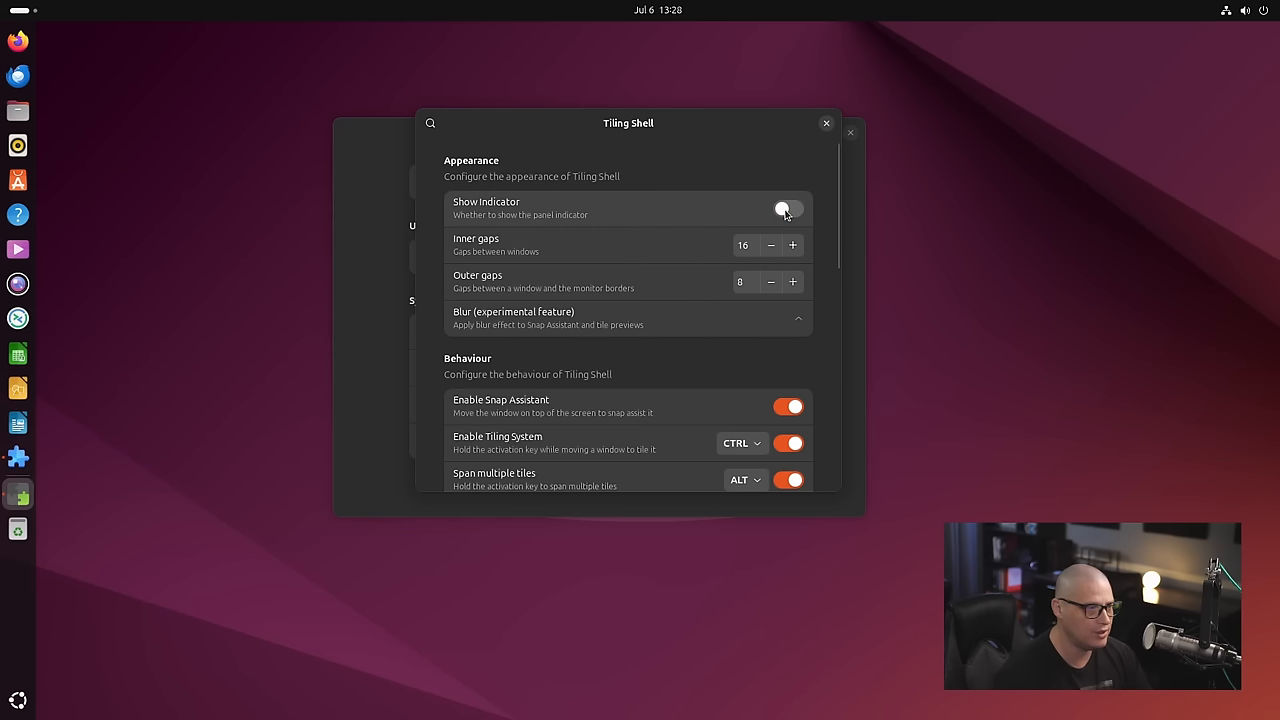
{"action": "left_click", "coordinate": [788, 208]}
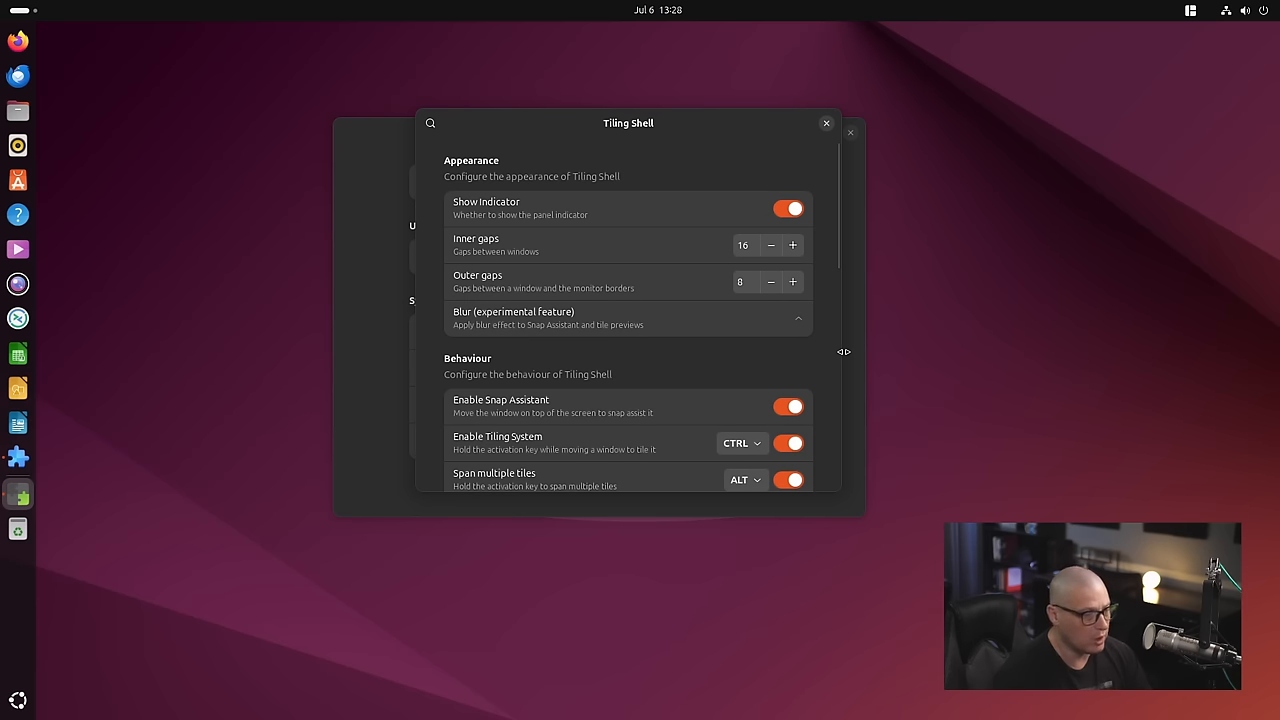
{"action": "left_click", "coordinate": [771, 281]}
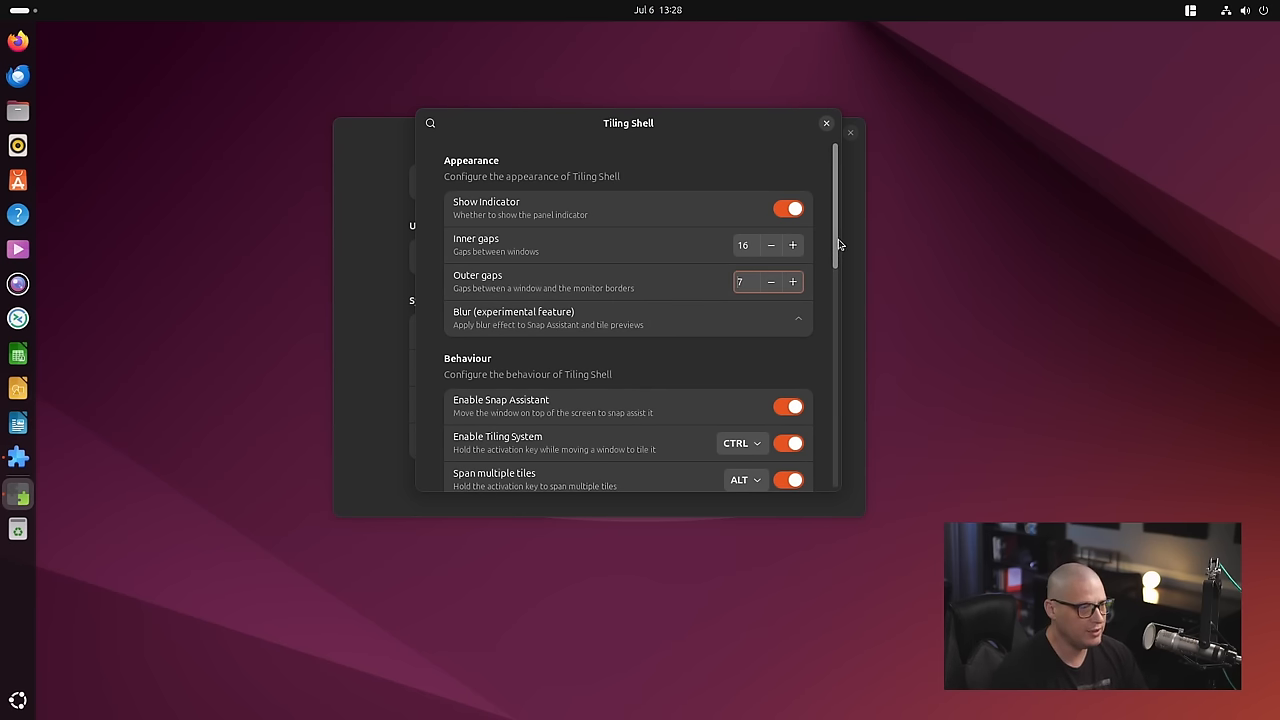
{"action": "scroll", "scroll_direction": "down", "scroll_amount": 3}
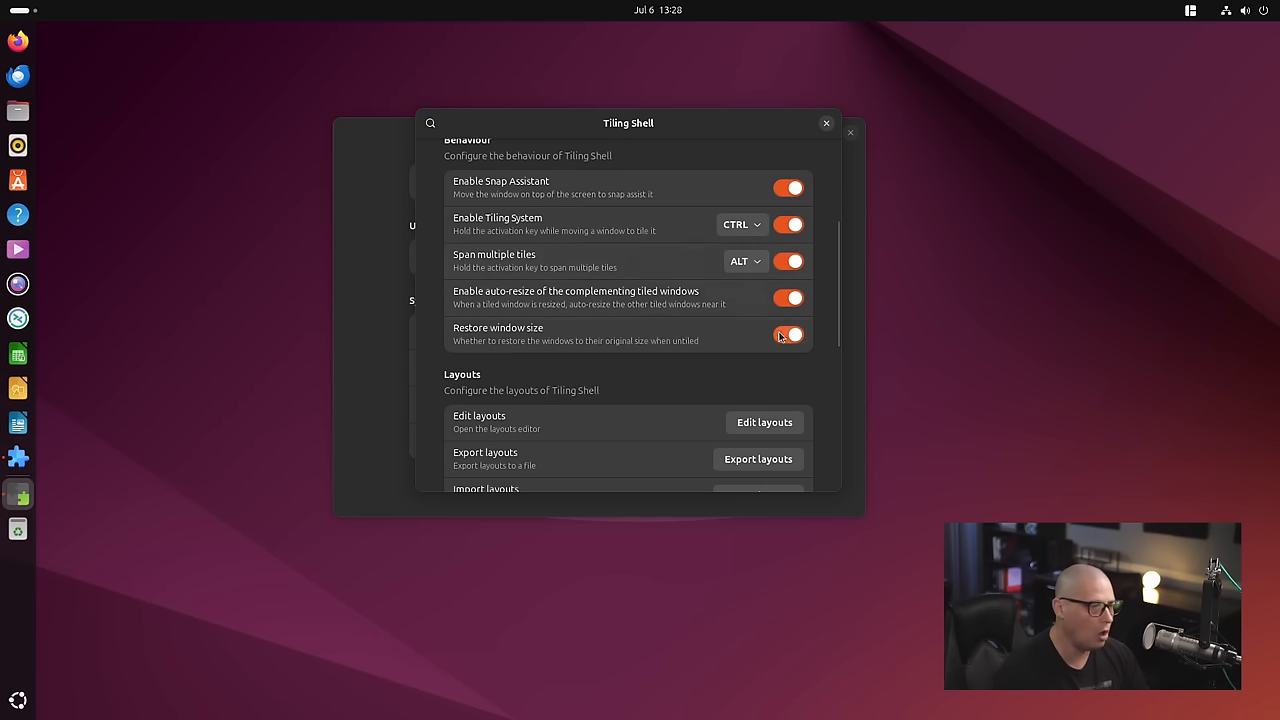
{"action": "scroll", "scroll_direction": "down", "scroll_amount": 3}
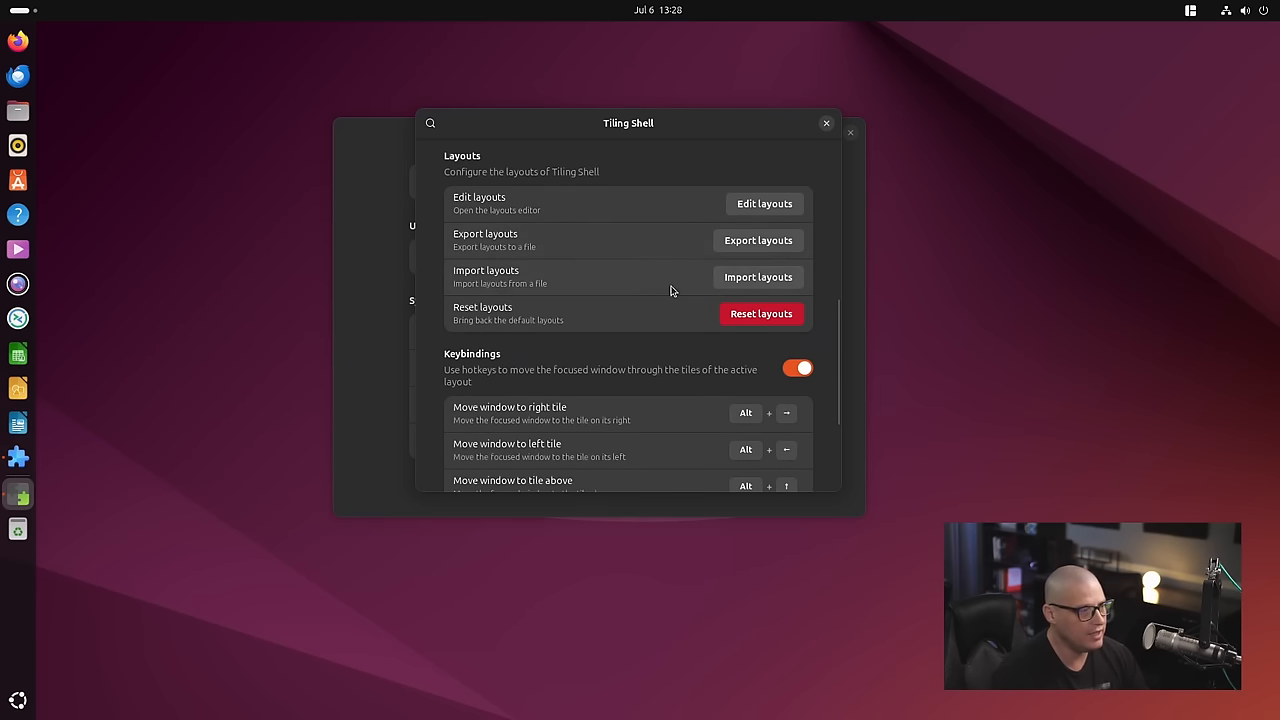
{"action": "scroll", "scroll_direction": "down", "scroll_amount": 3}
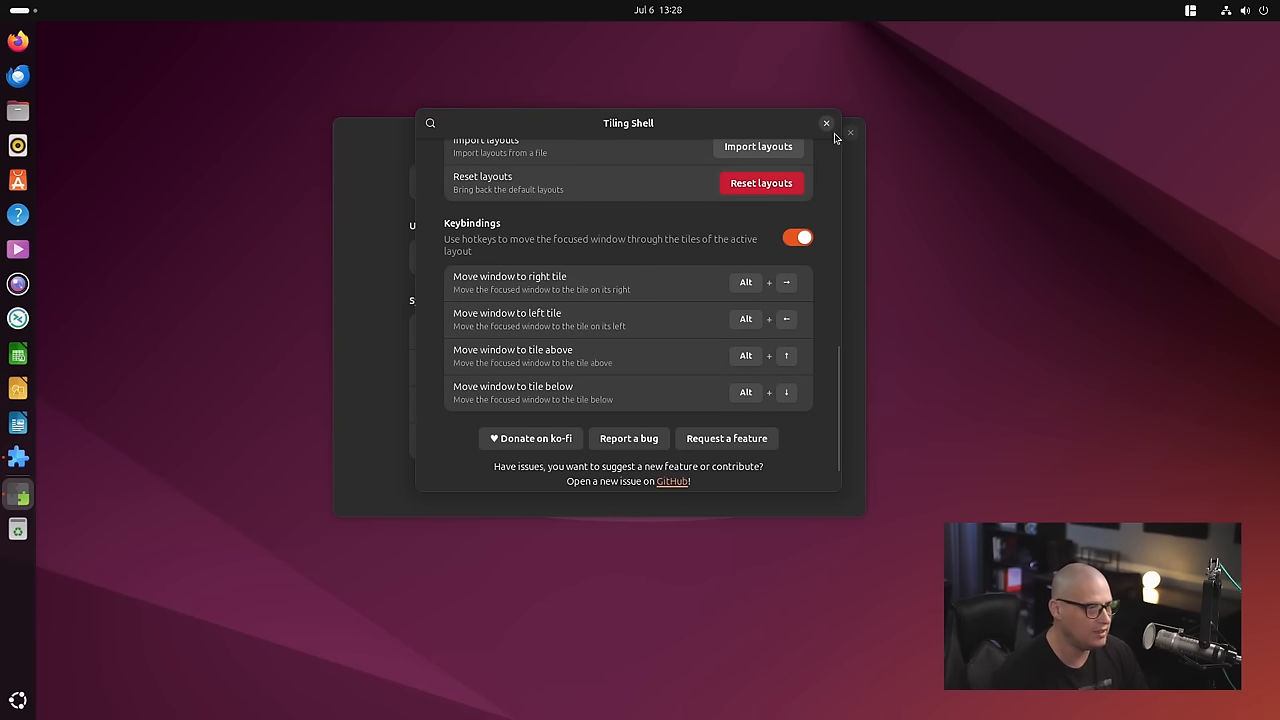
{"action": "mouse_move", "coordinate": [728, 130]}
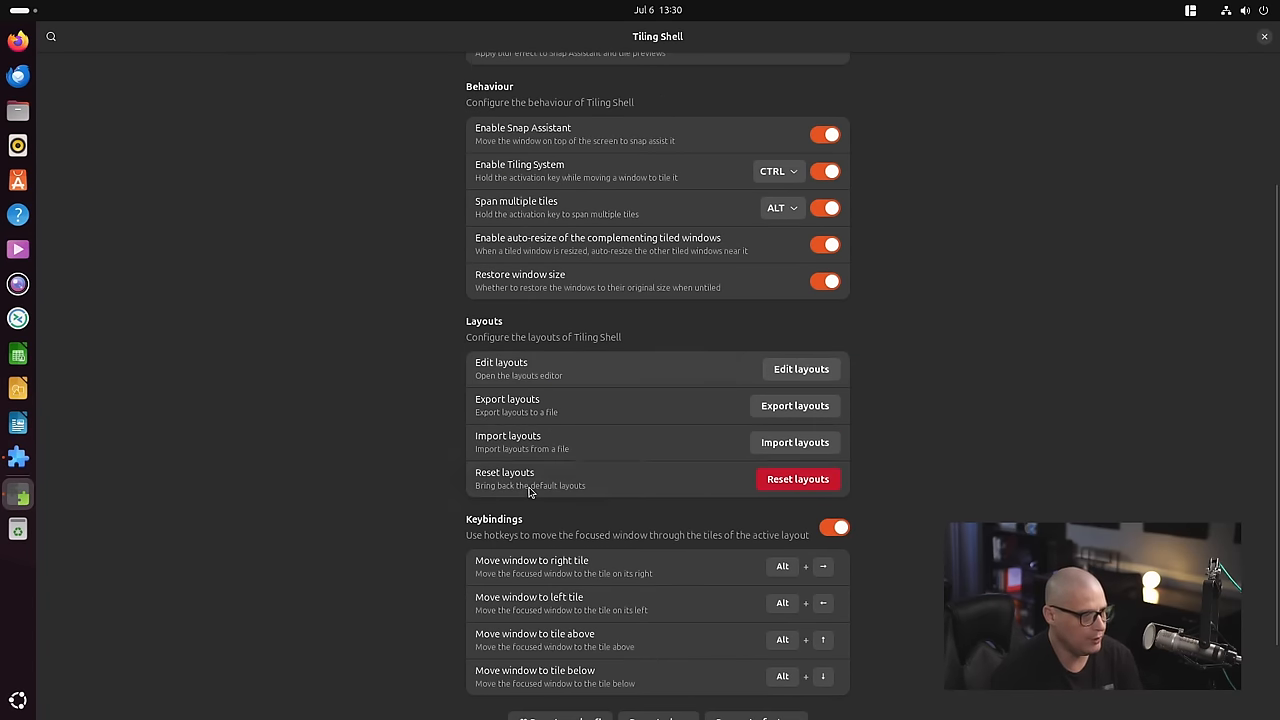
Scroll to the end of Tiling Shell's preferences and close Extension Manager
{"action": "scroll", "scroll_direction": "down", "scroll_amount": 3}
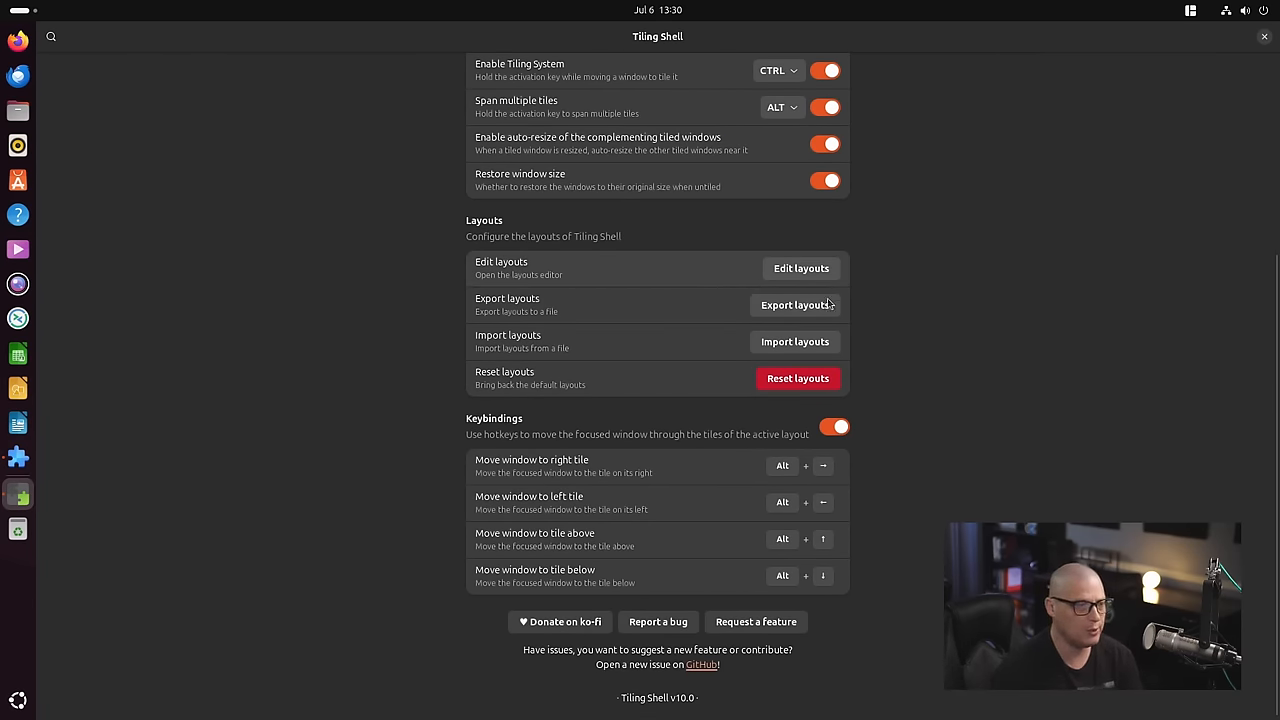
{"action": "mouse_move", "coordinate": [850, 304]}
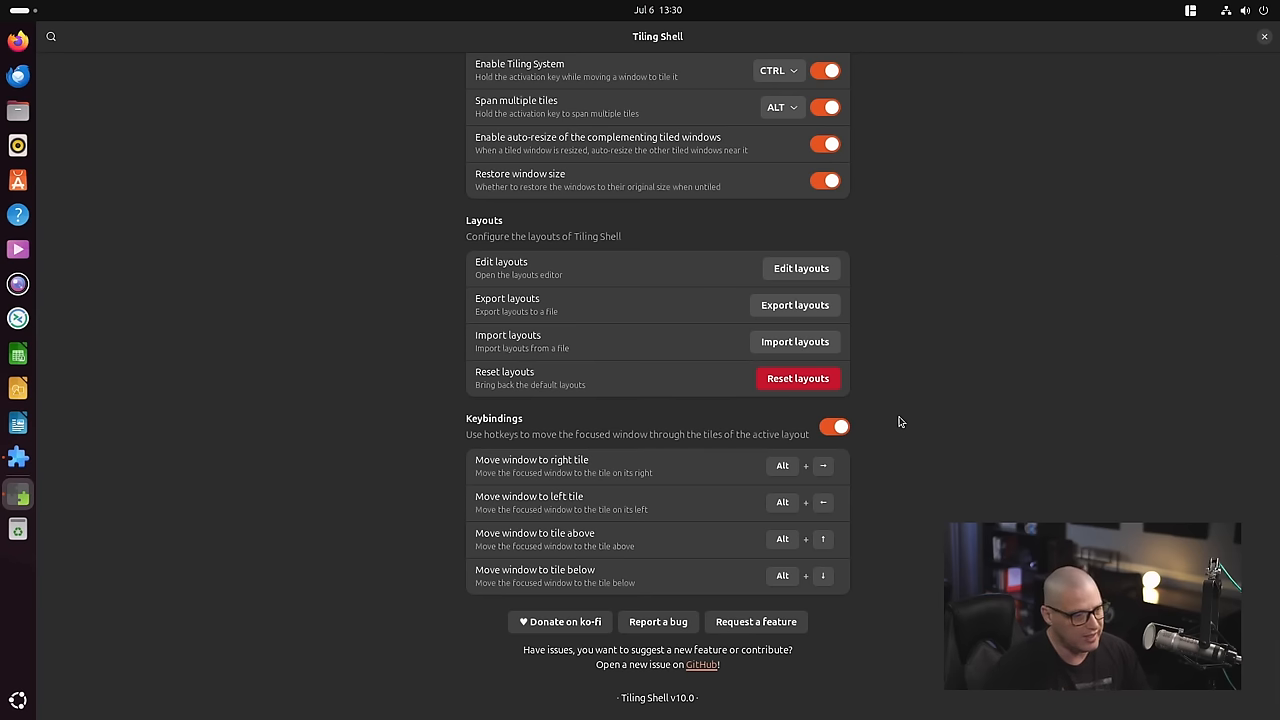
{"action": "mouse_move", "coordinate": [906, 426]}
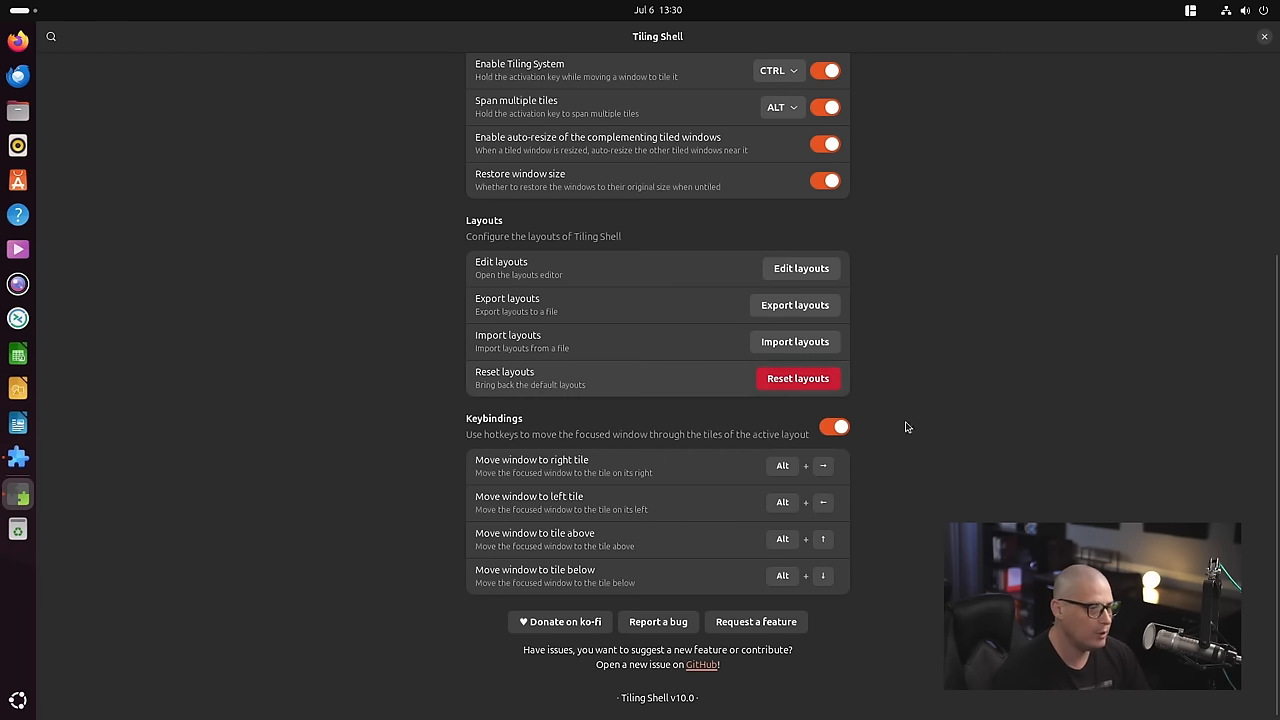
{"action": "mouse_move", "coordinate": [1262, 37]}
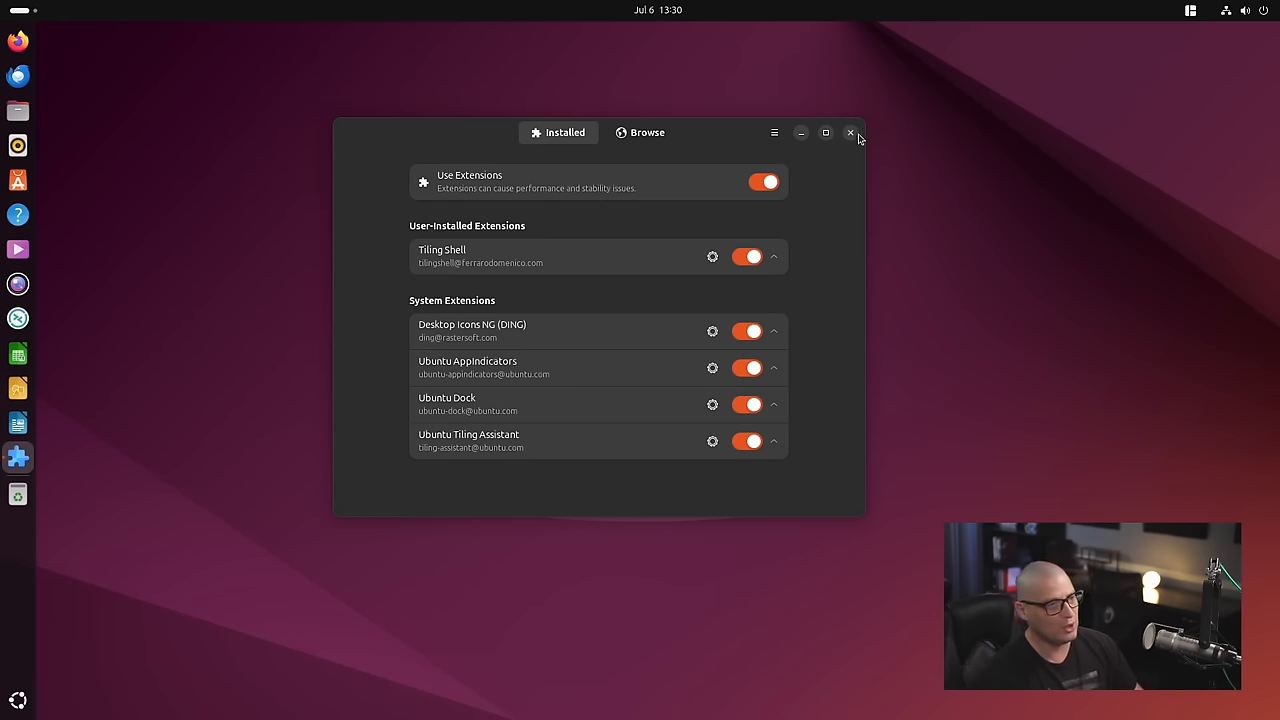
{"action": "left_click", "coordinate": [849, 132]}
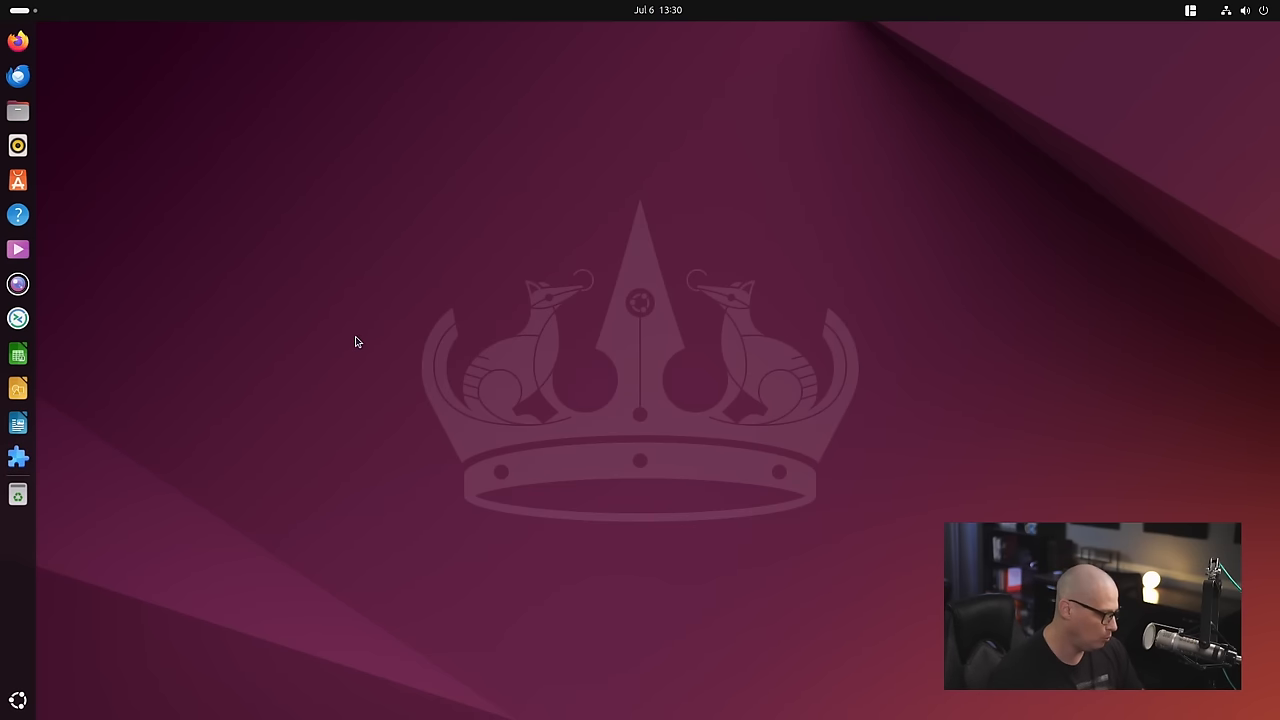
Launch a GNOME Terminal window from the dock
{"action": "left_click", "coordinate": [17, 493]}
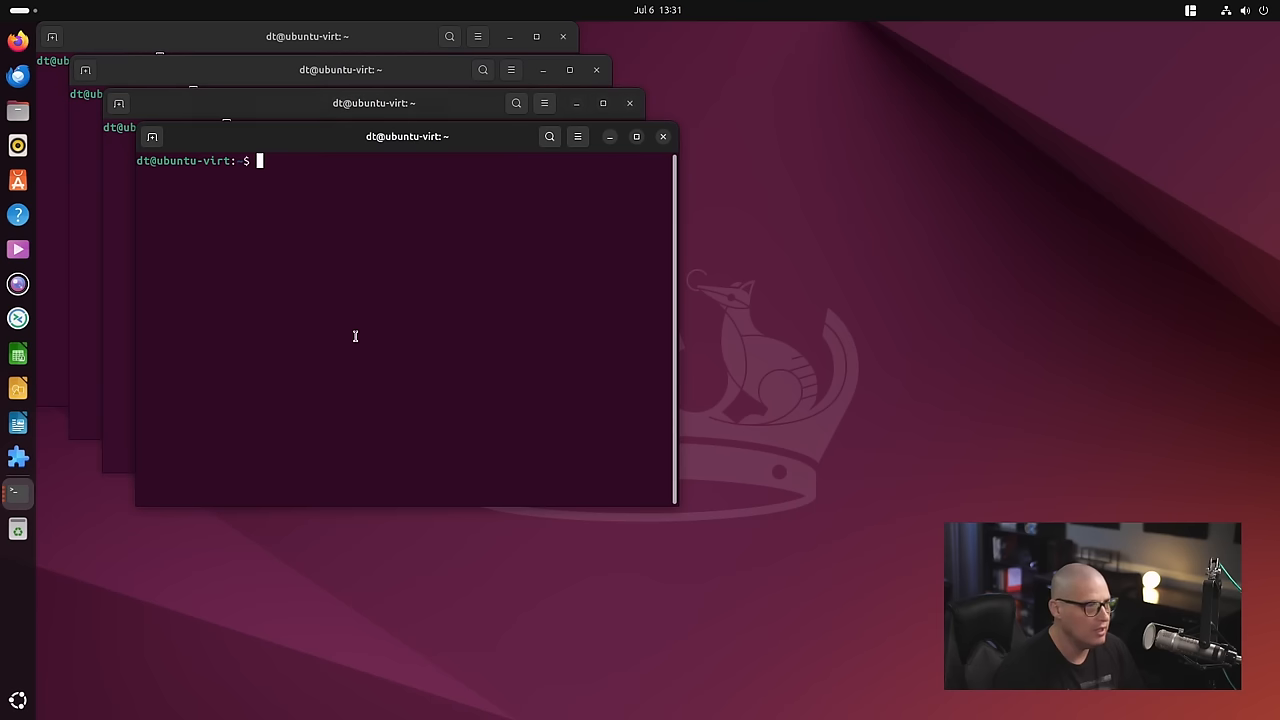
{"action": "mouse_move", "coordinate": [450, 181]}
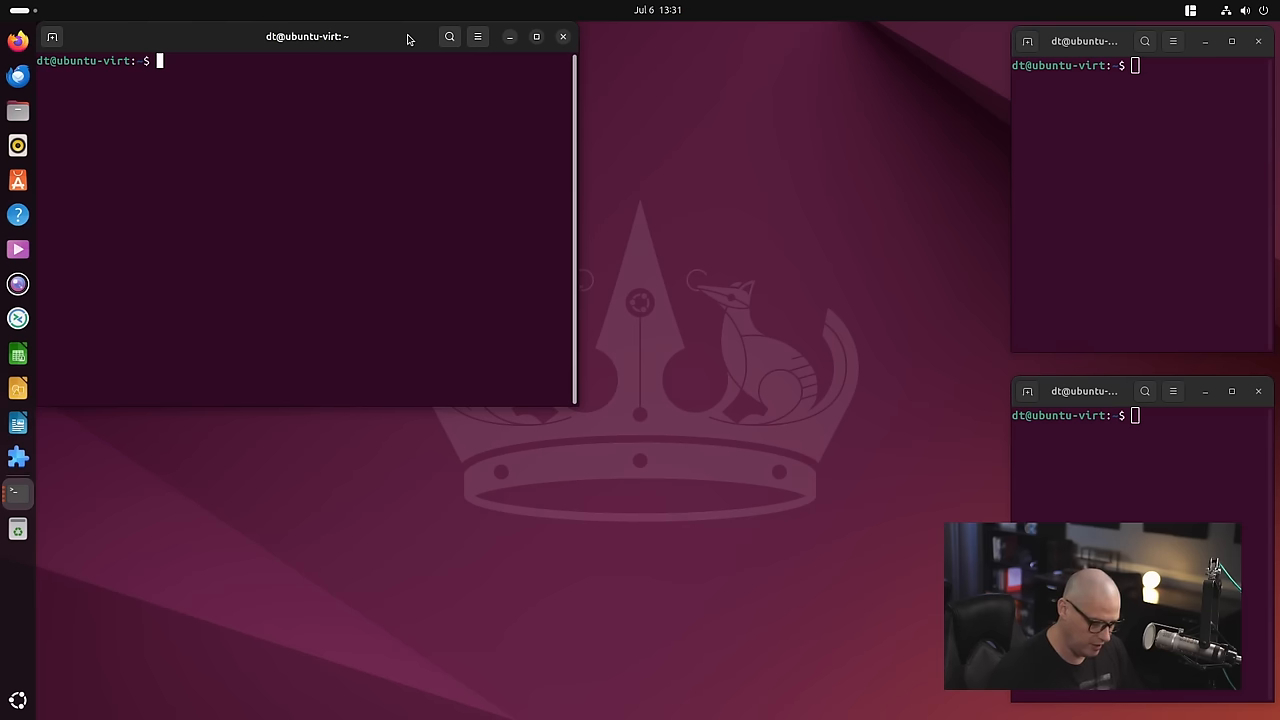
Snap a terminal into the upper-left zone and pull the centre terminal out to float
{"action": "left_click_drag", "start_coordinate": [307, 36], "coordinate": [573, 195]}
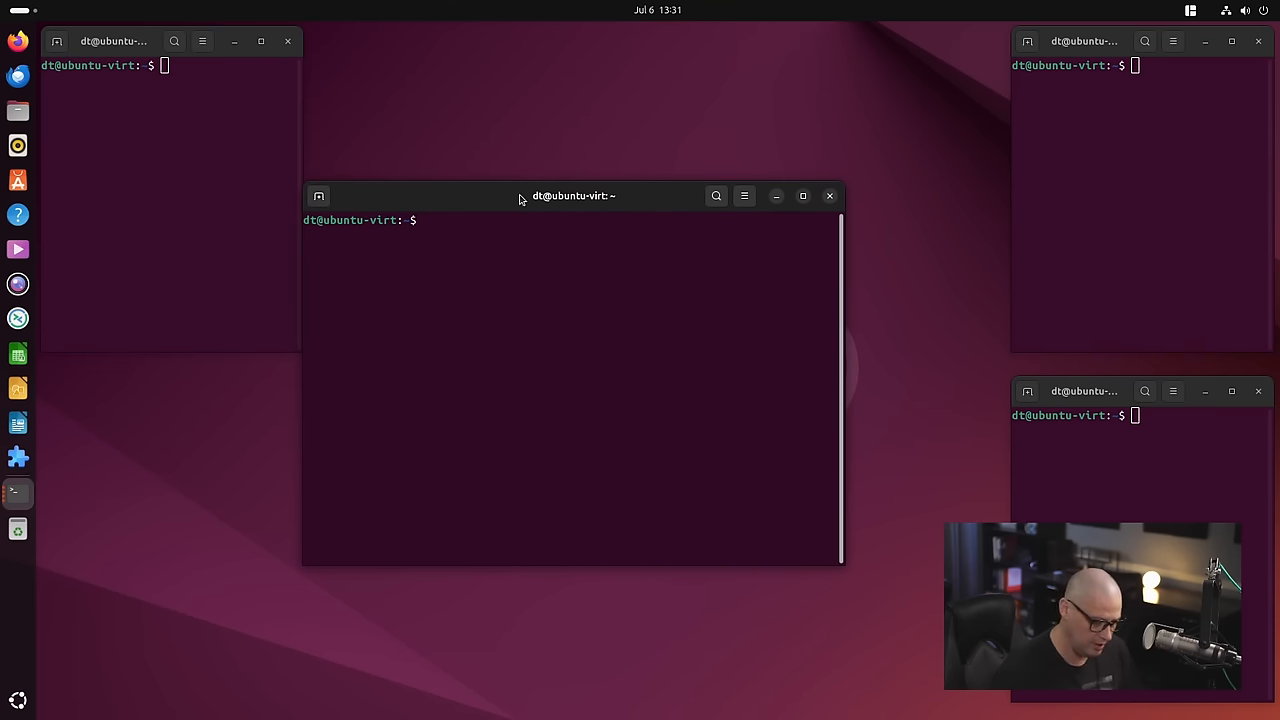
{"action": "left_click", "coordinate": [829, 195]}
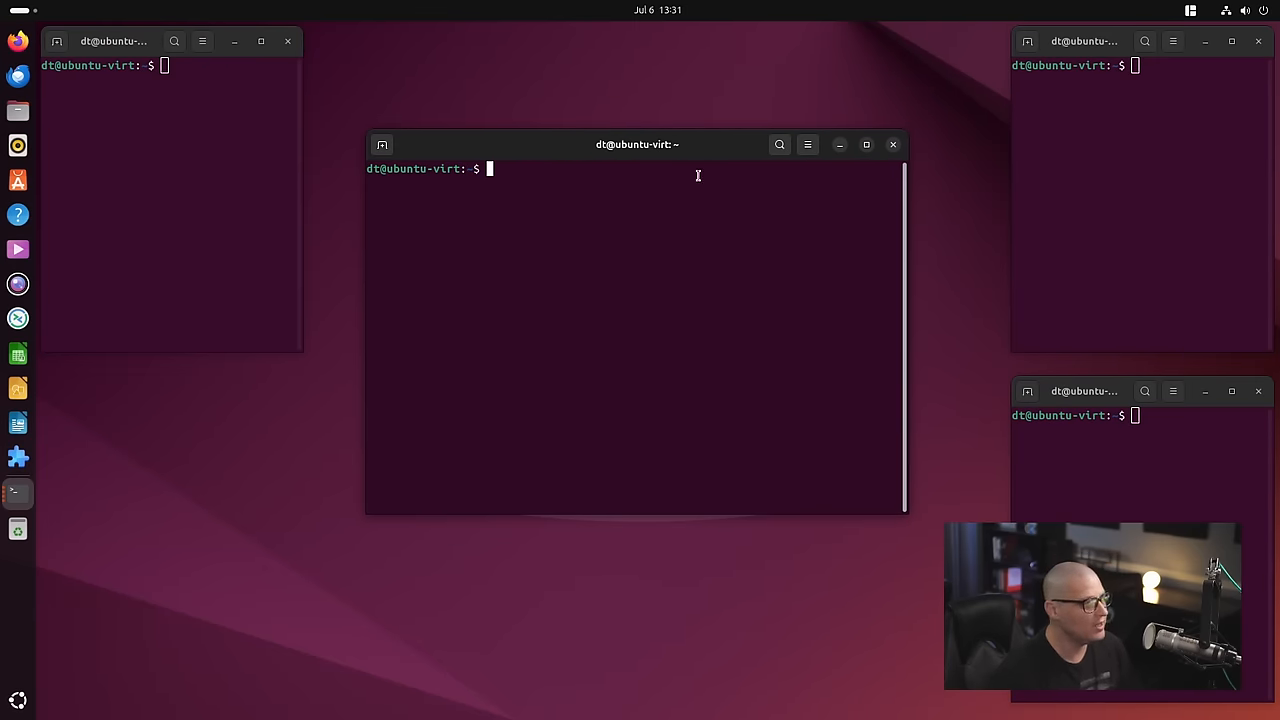
{"action": "mouse_move", "coordinate": [666, 152]}
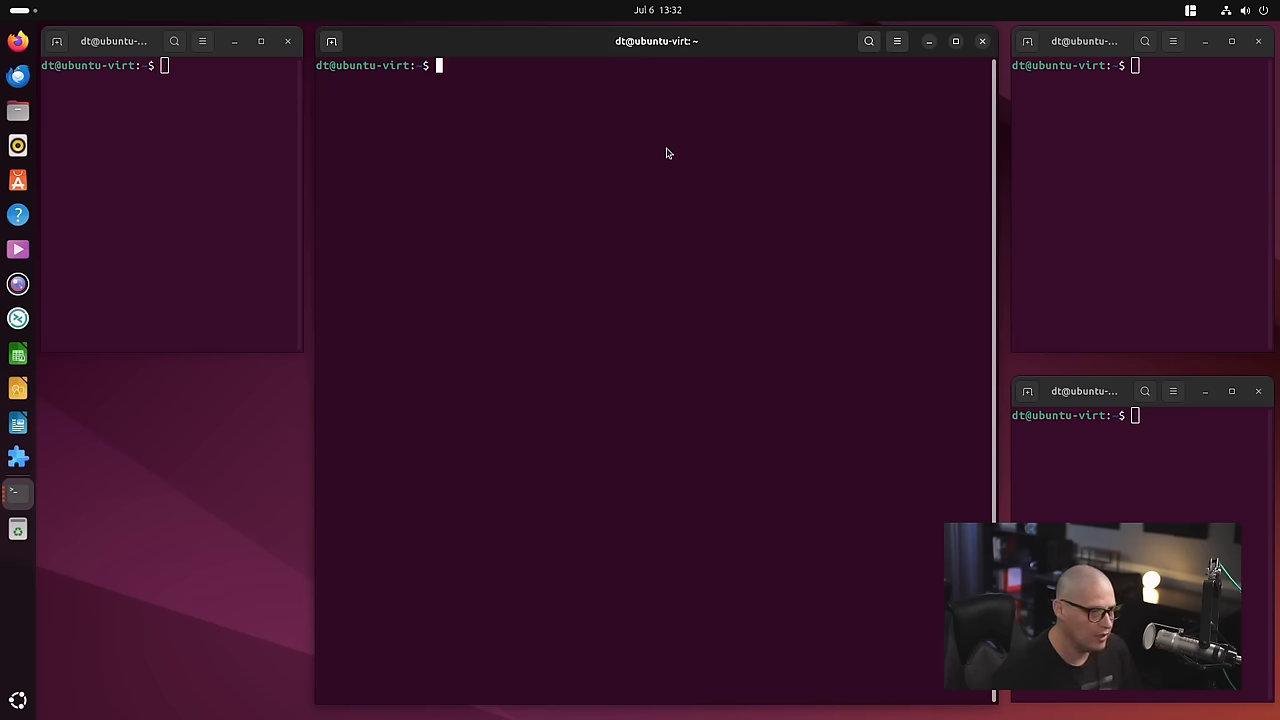
{"action": "left_click", "coordinate": [981, 40]}
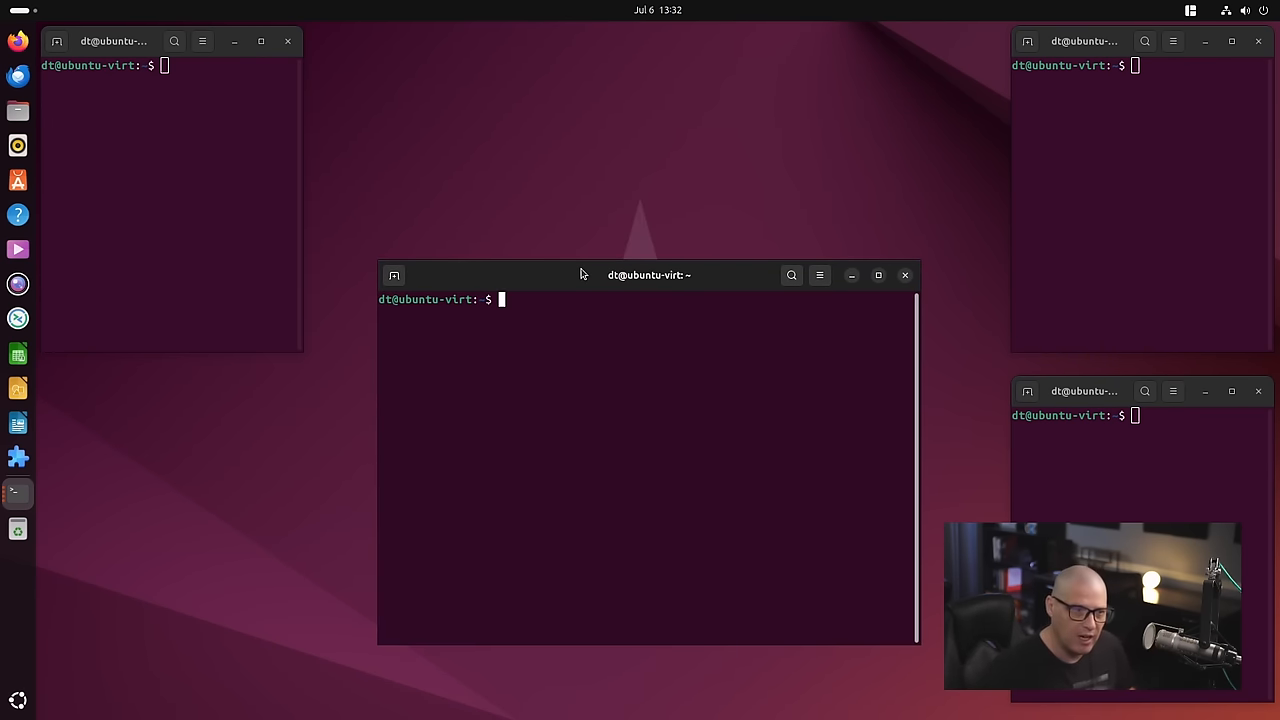
{"action": "mouse_move", "coordinate": [720, 282]}
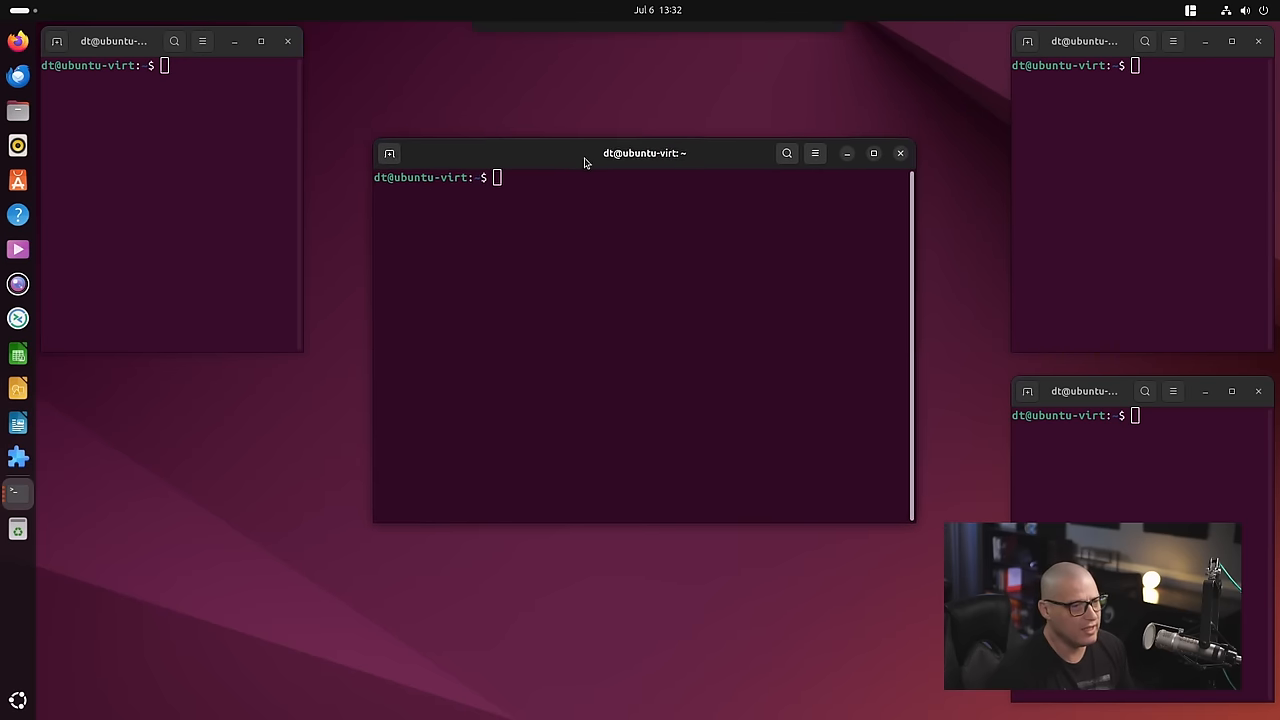
{"action": "left_click_drag", "start_coordinate": [585, 160], "coordinate": [590, 174]}
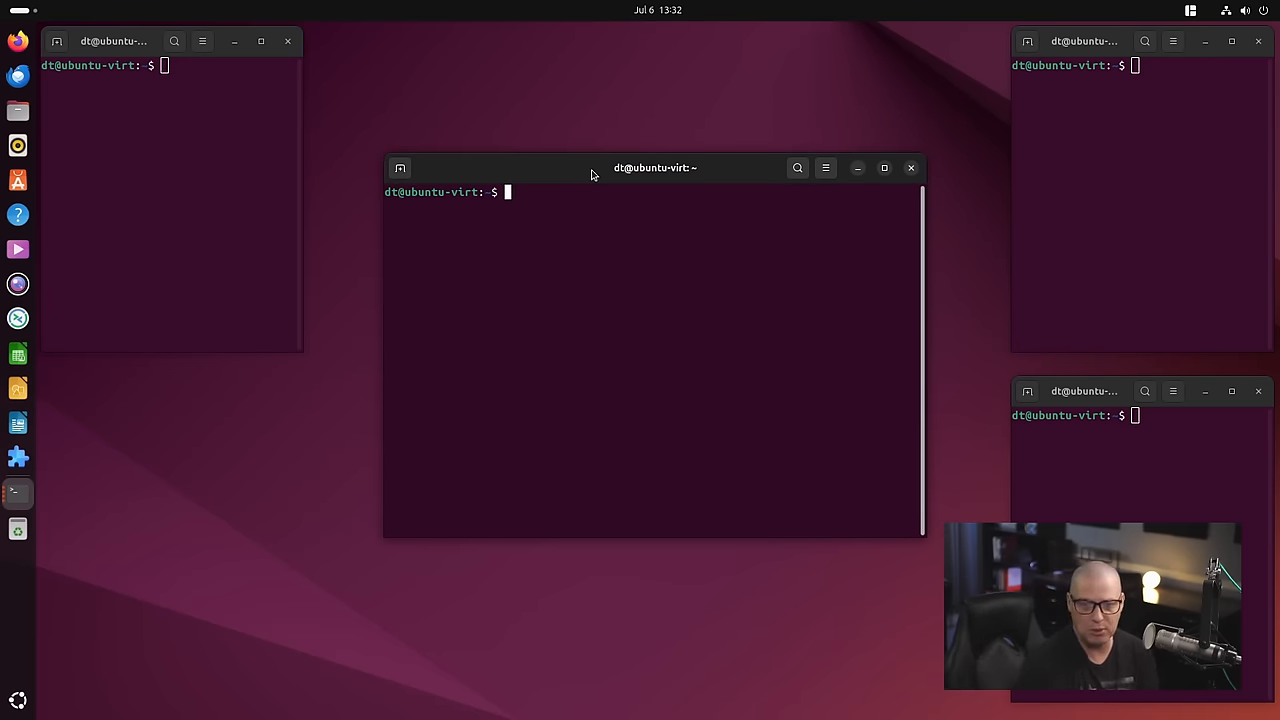